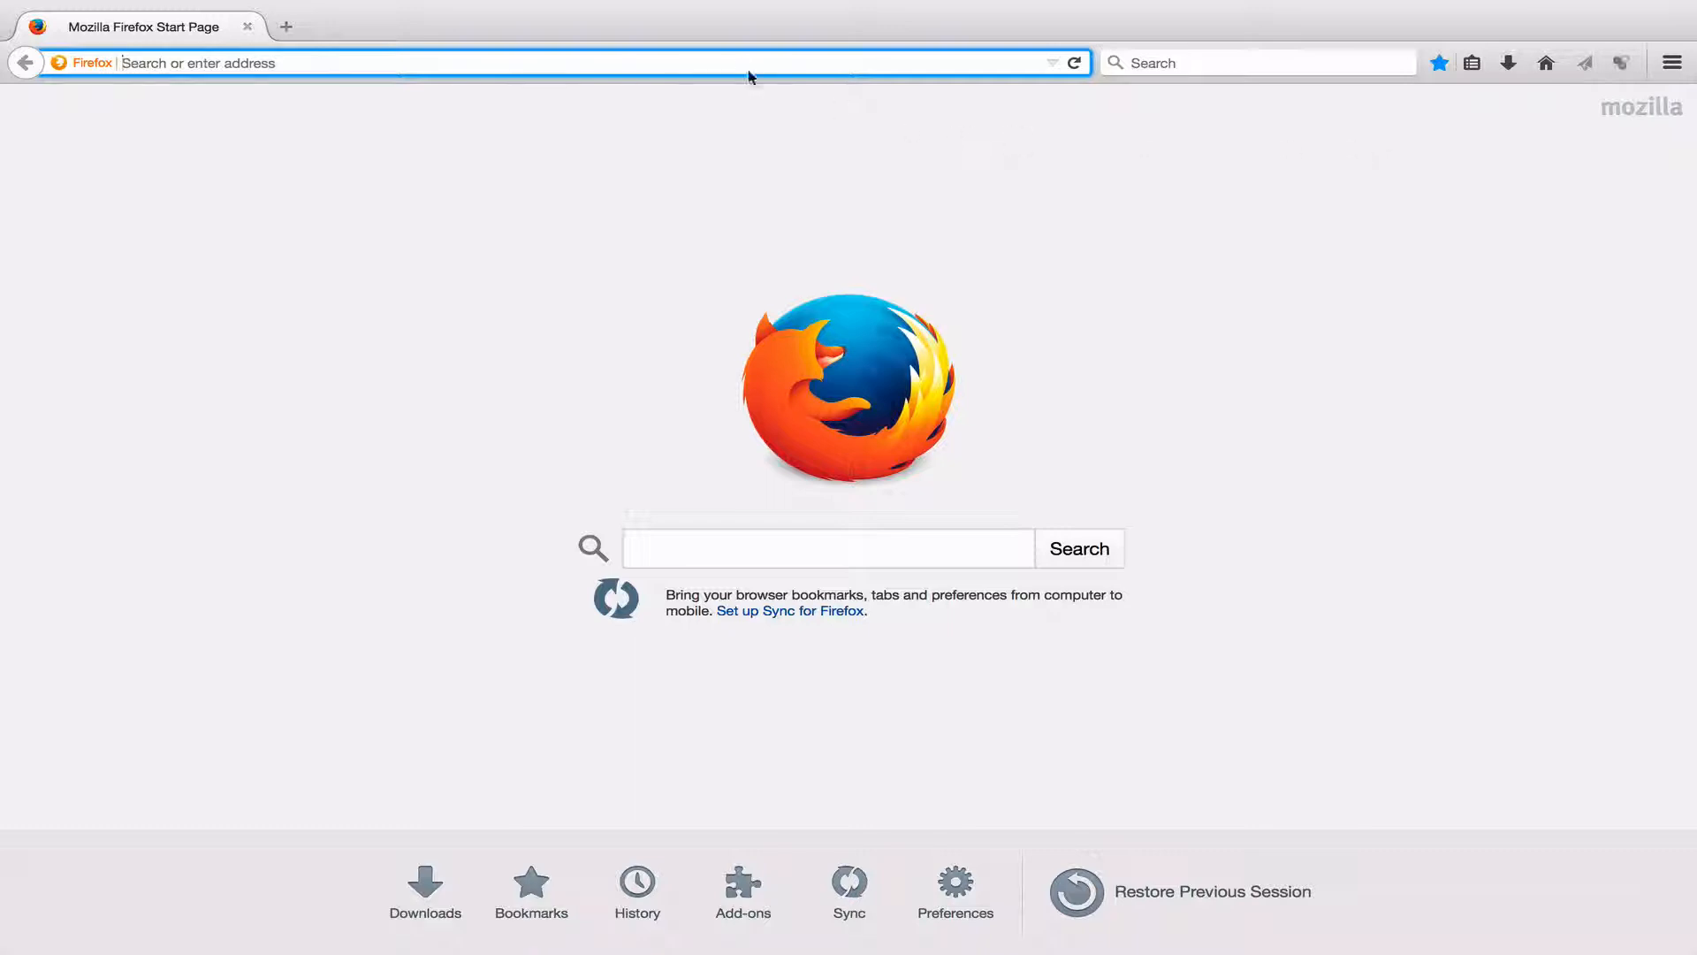
text(www.)
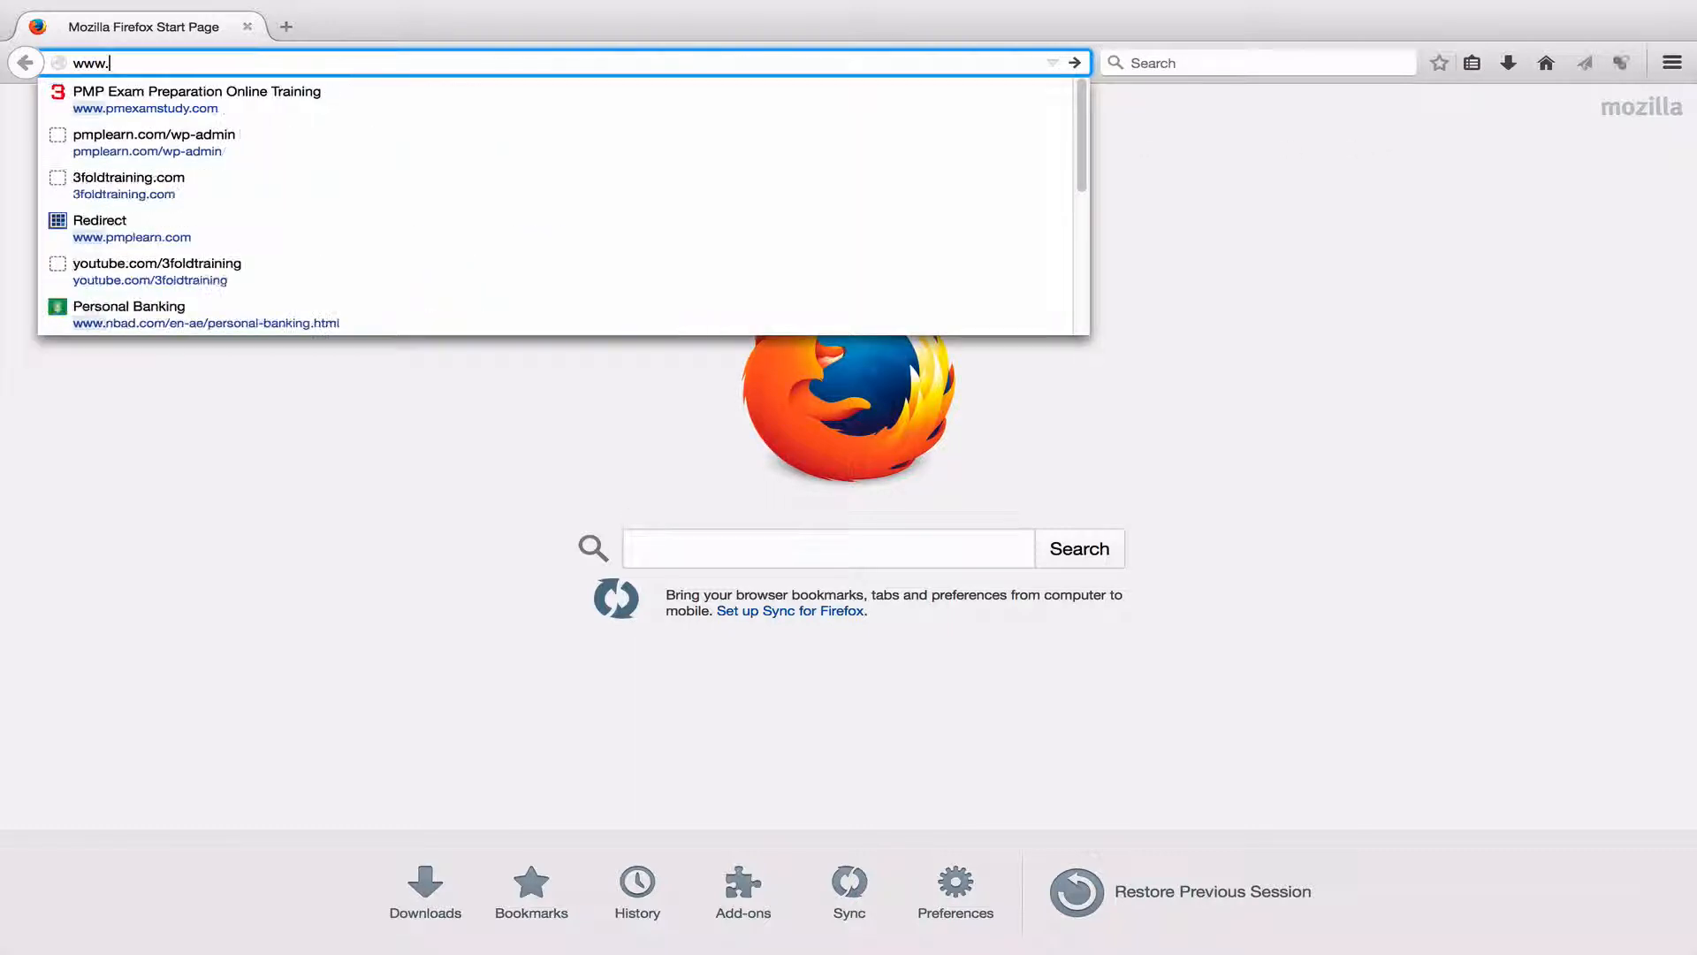
key(Return)
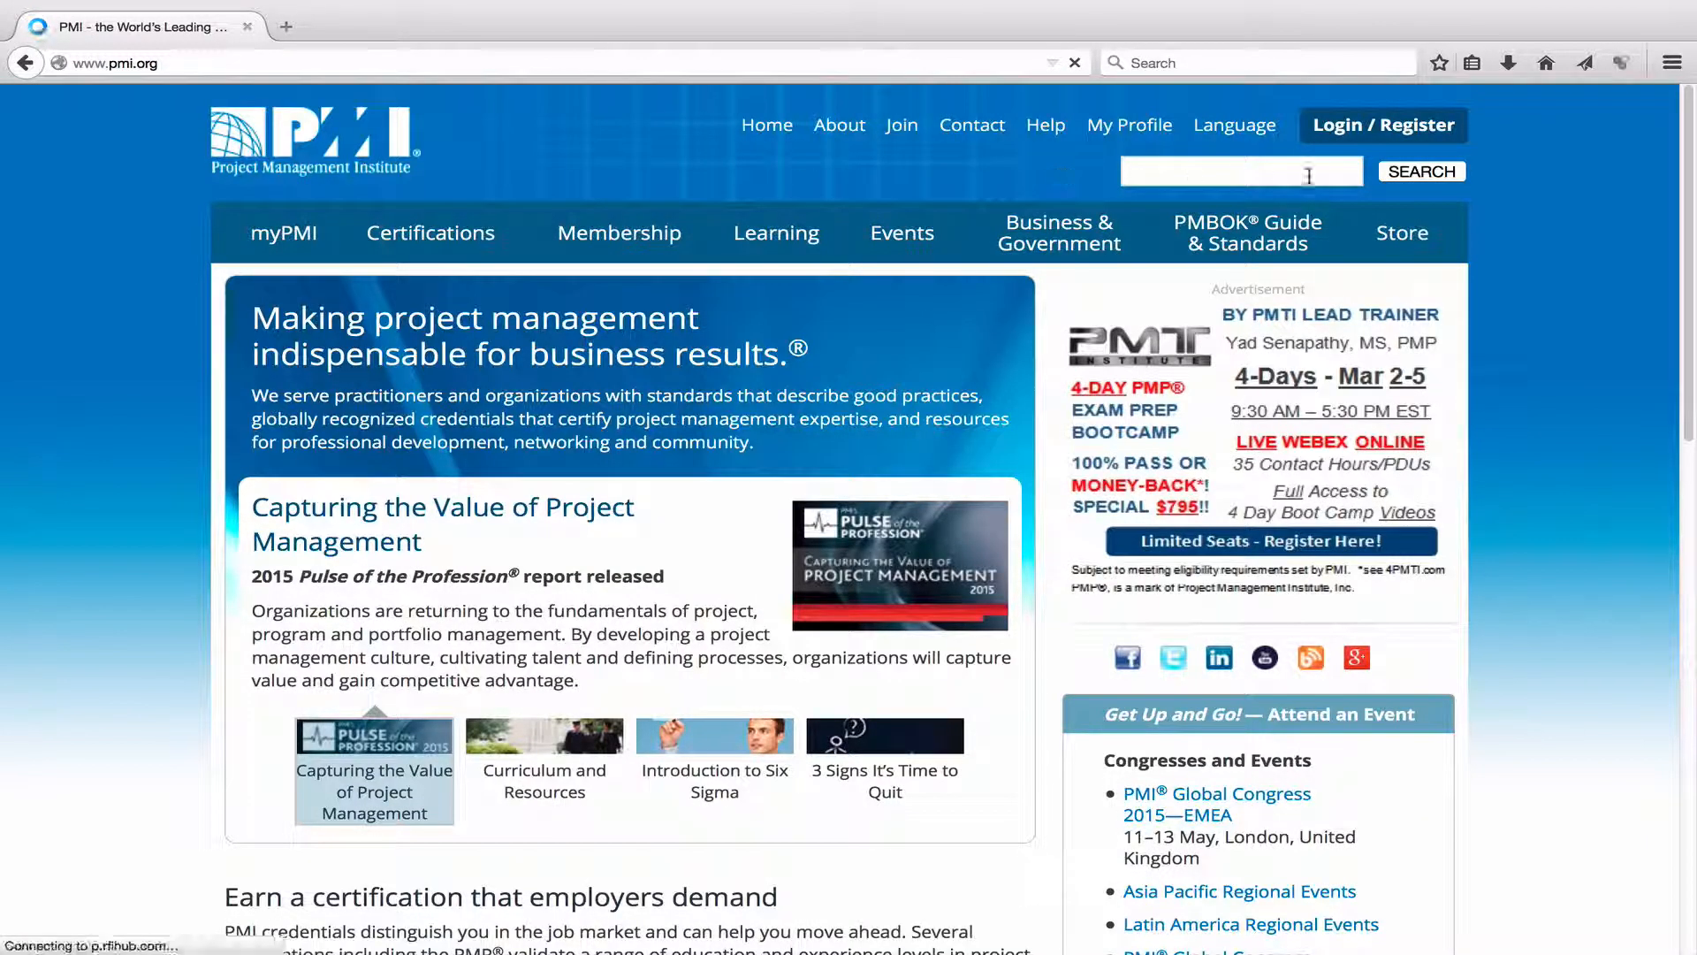
click(1383, 125)
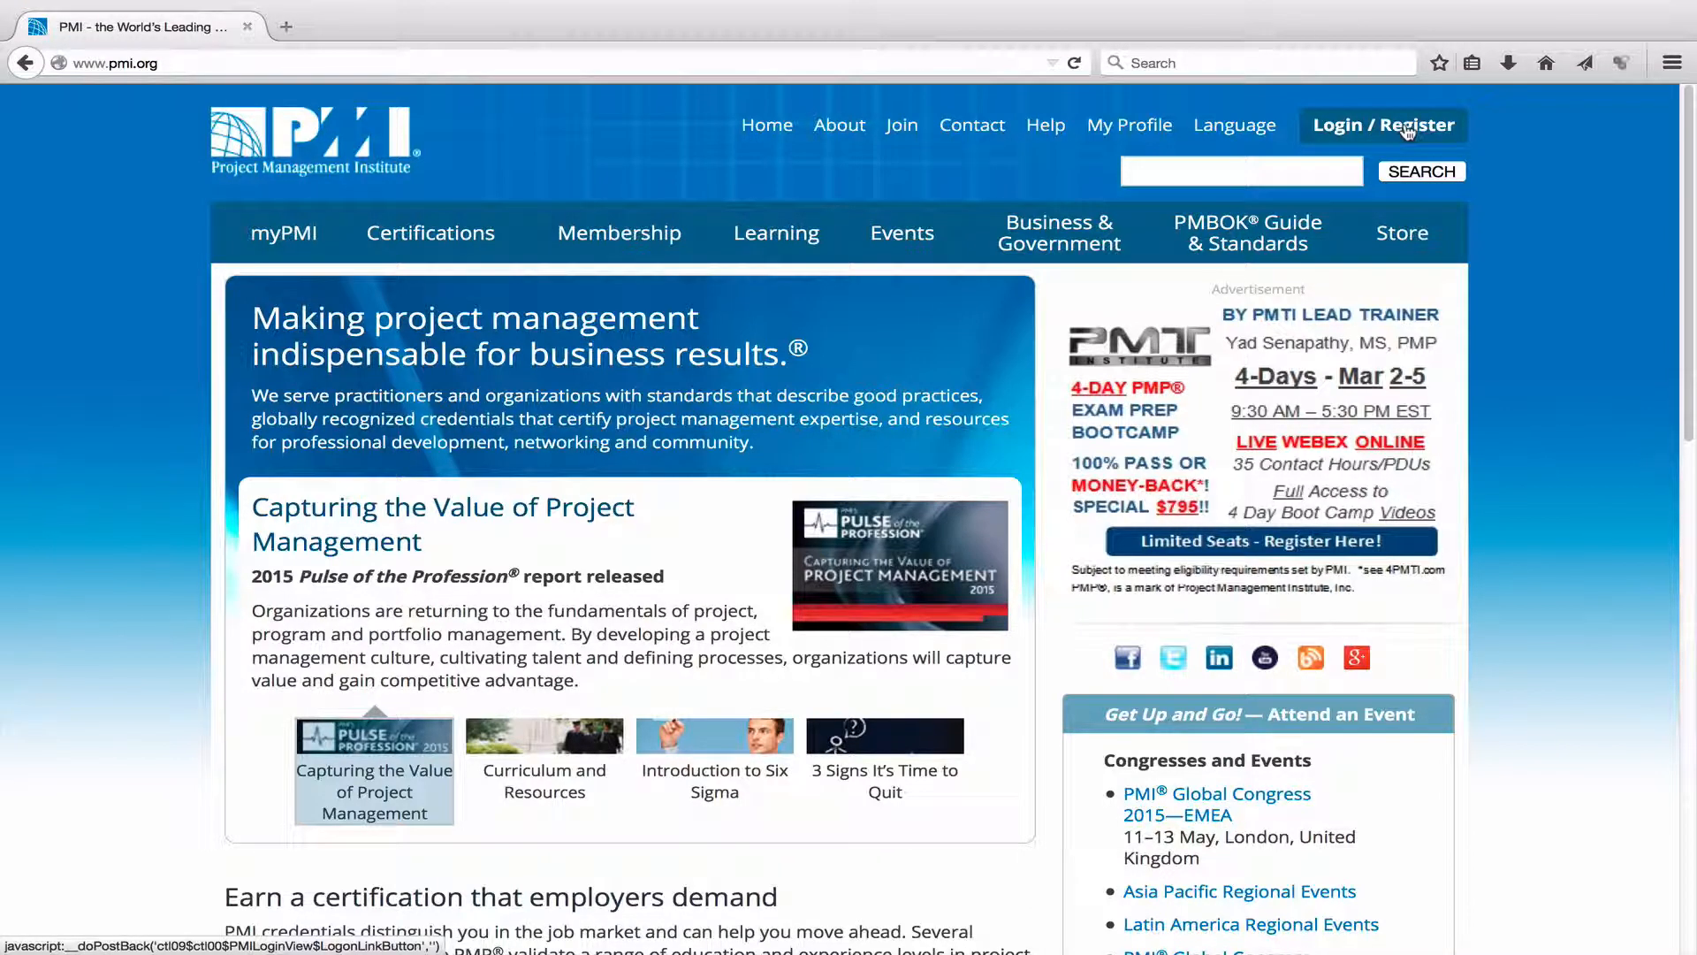
click(1383, 123)
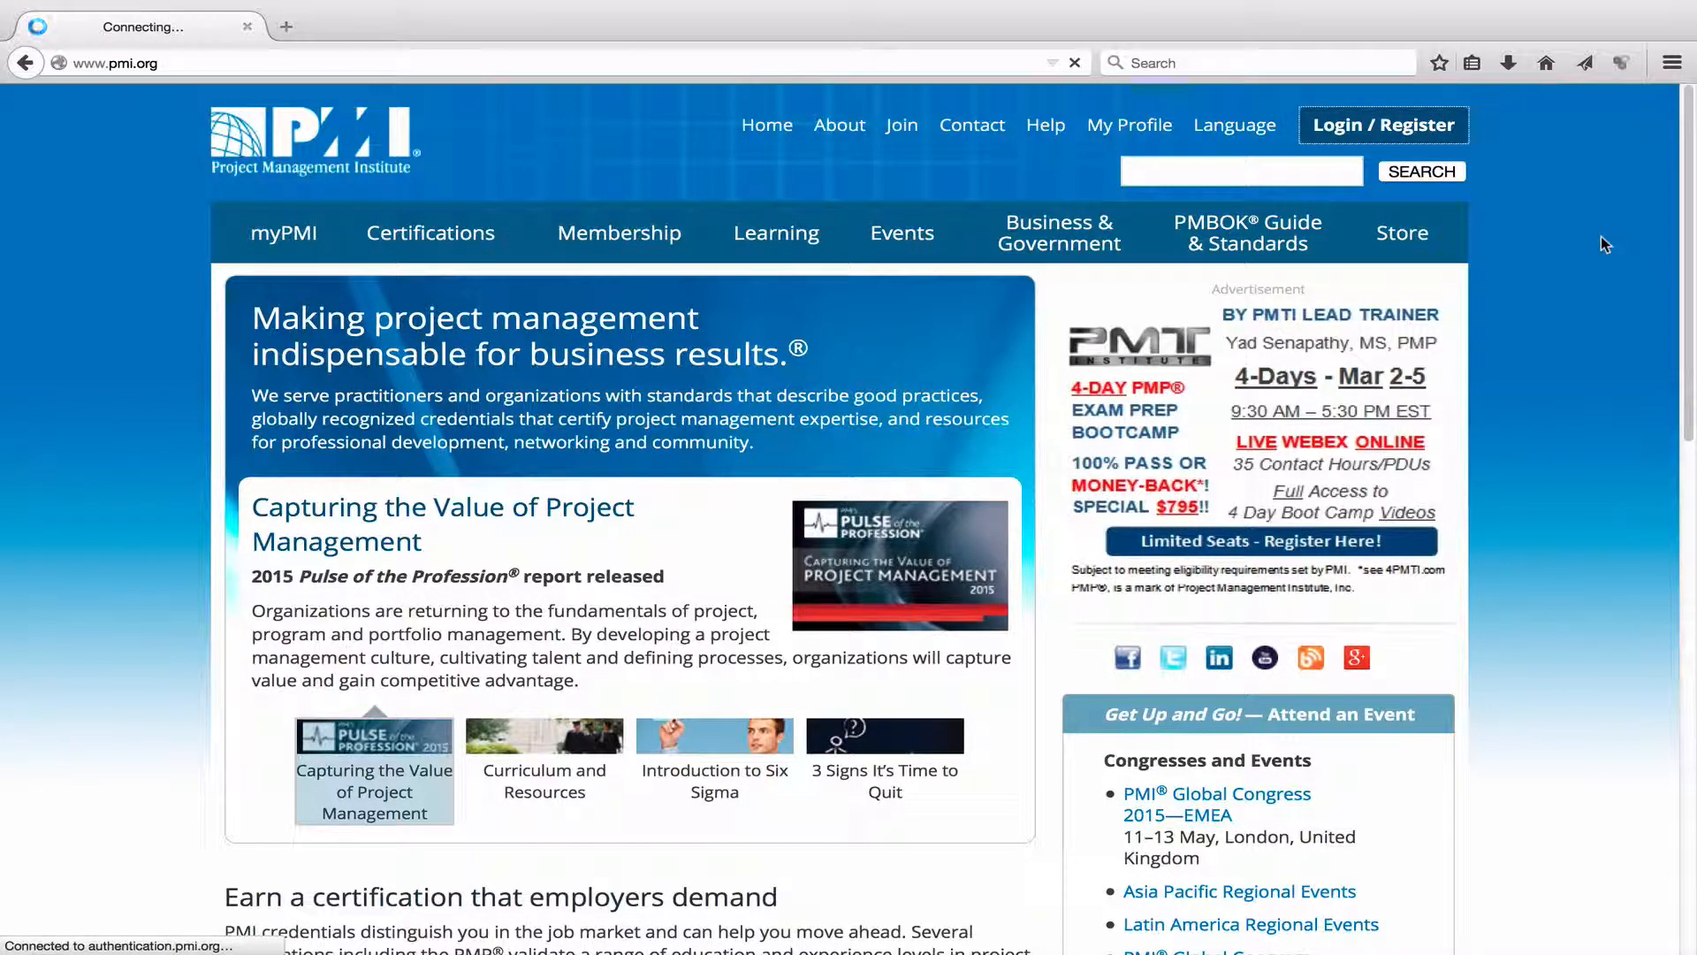
Reach the PMI login page and choose Create an Account under New User.
click(1382, 123)
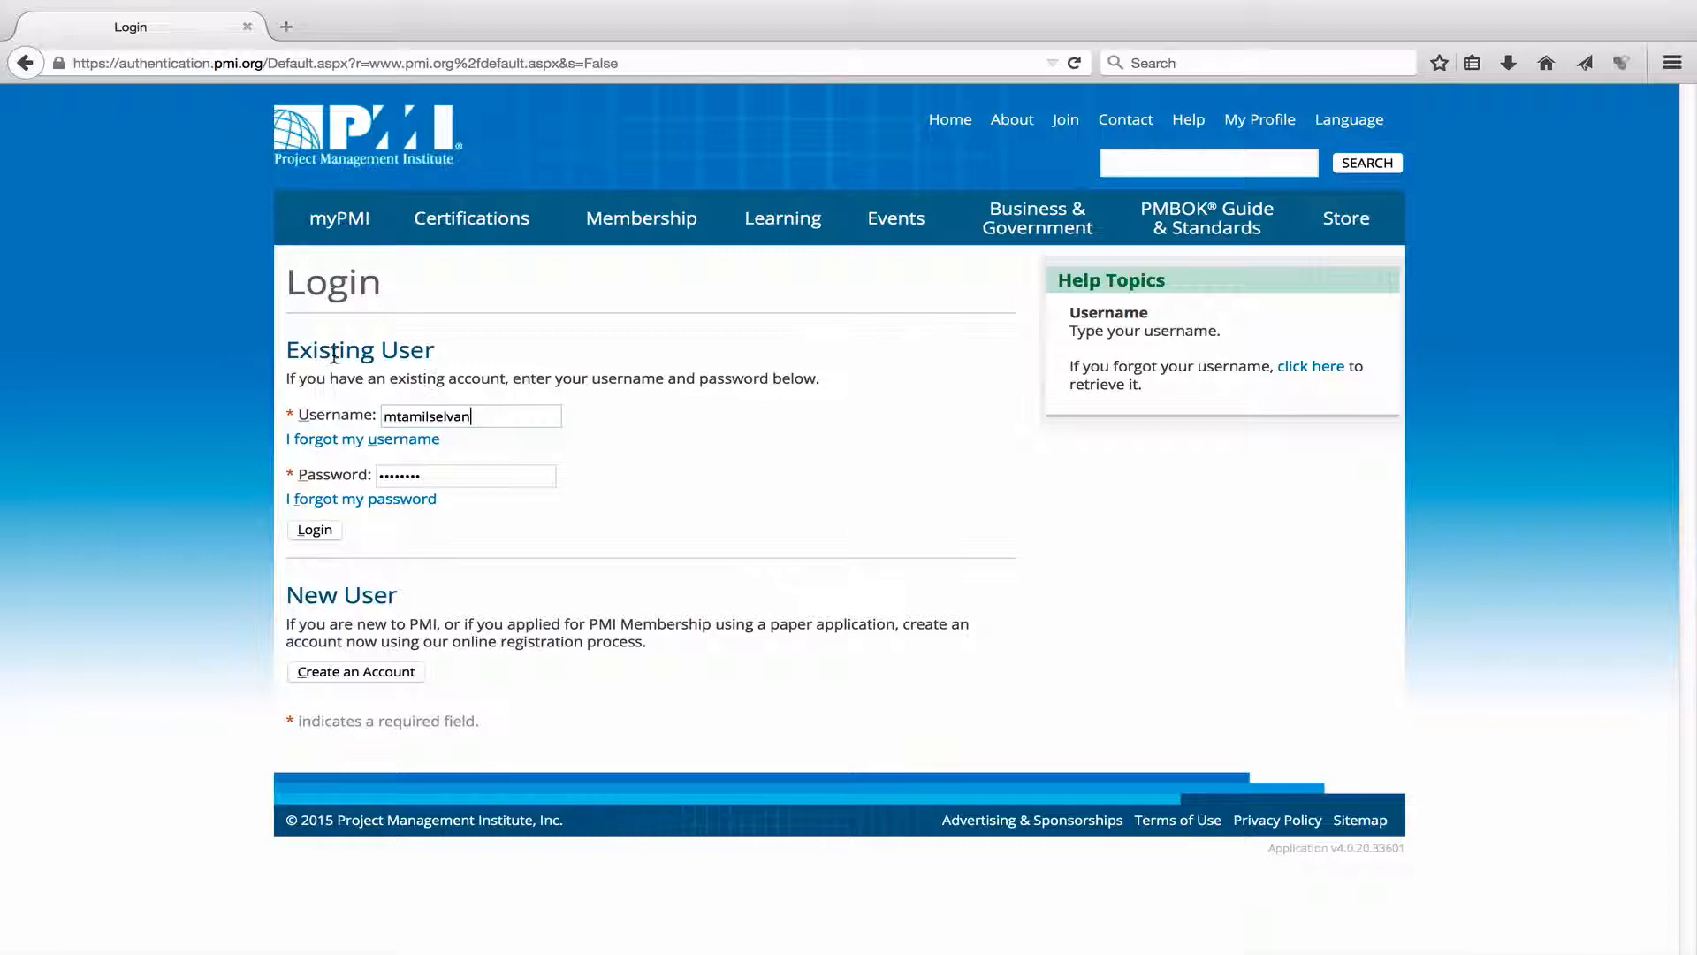
mouse_move(485, 426)
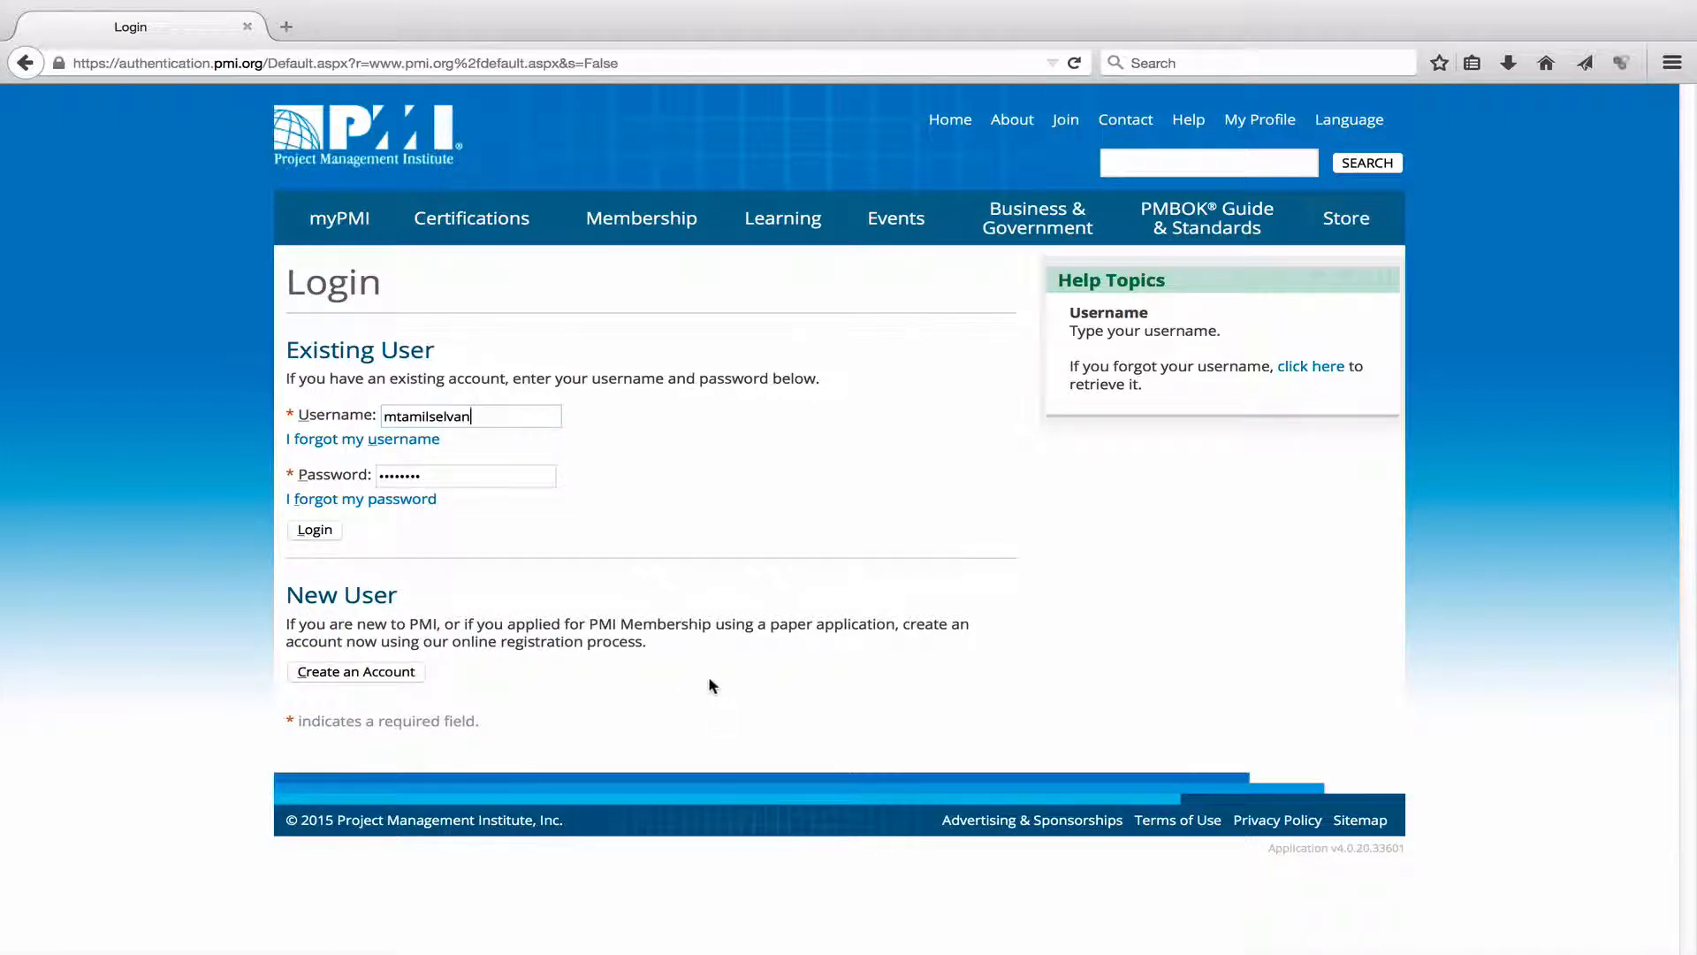
mouse_move(414, 613)
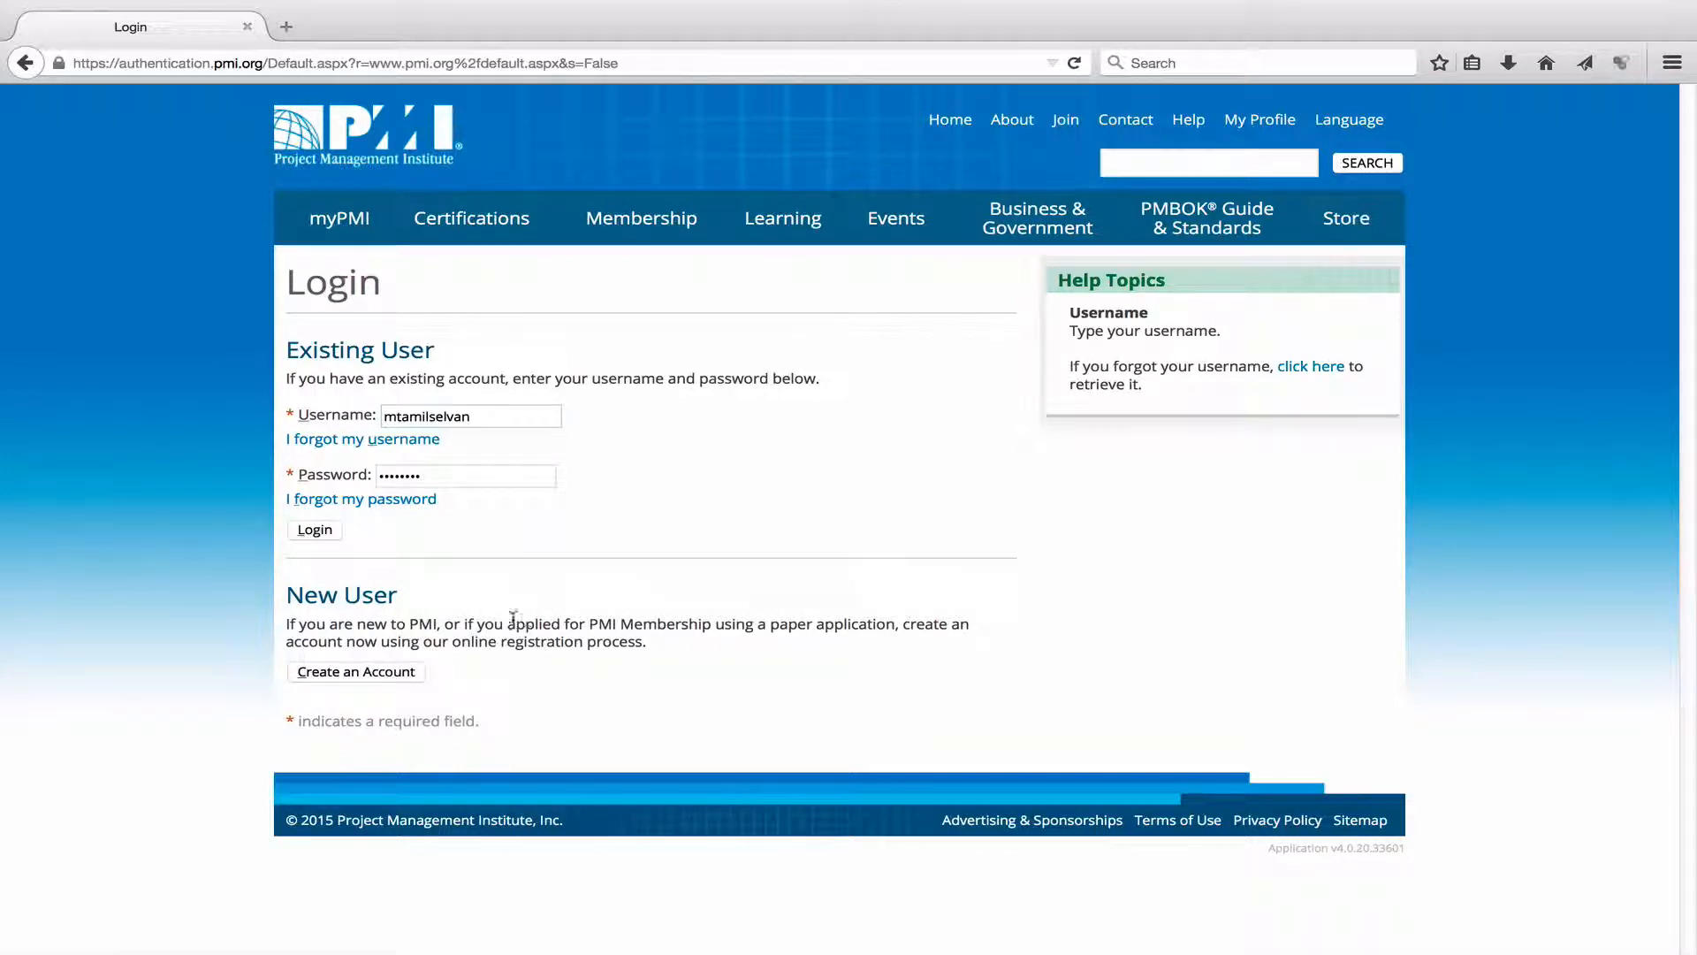
click(470, 415)
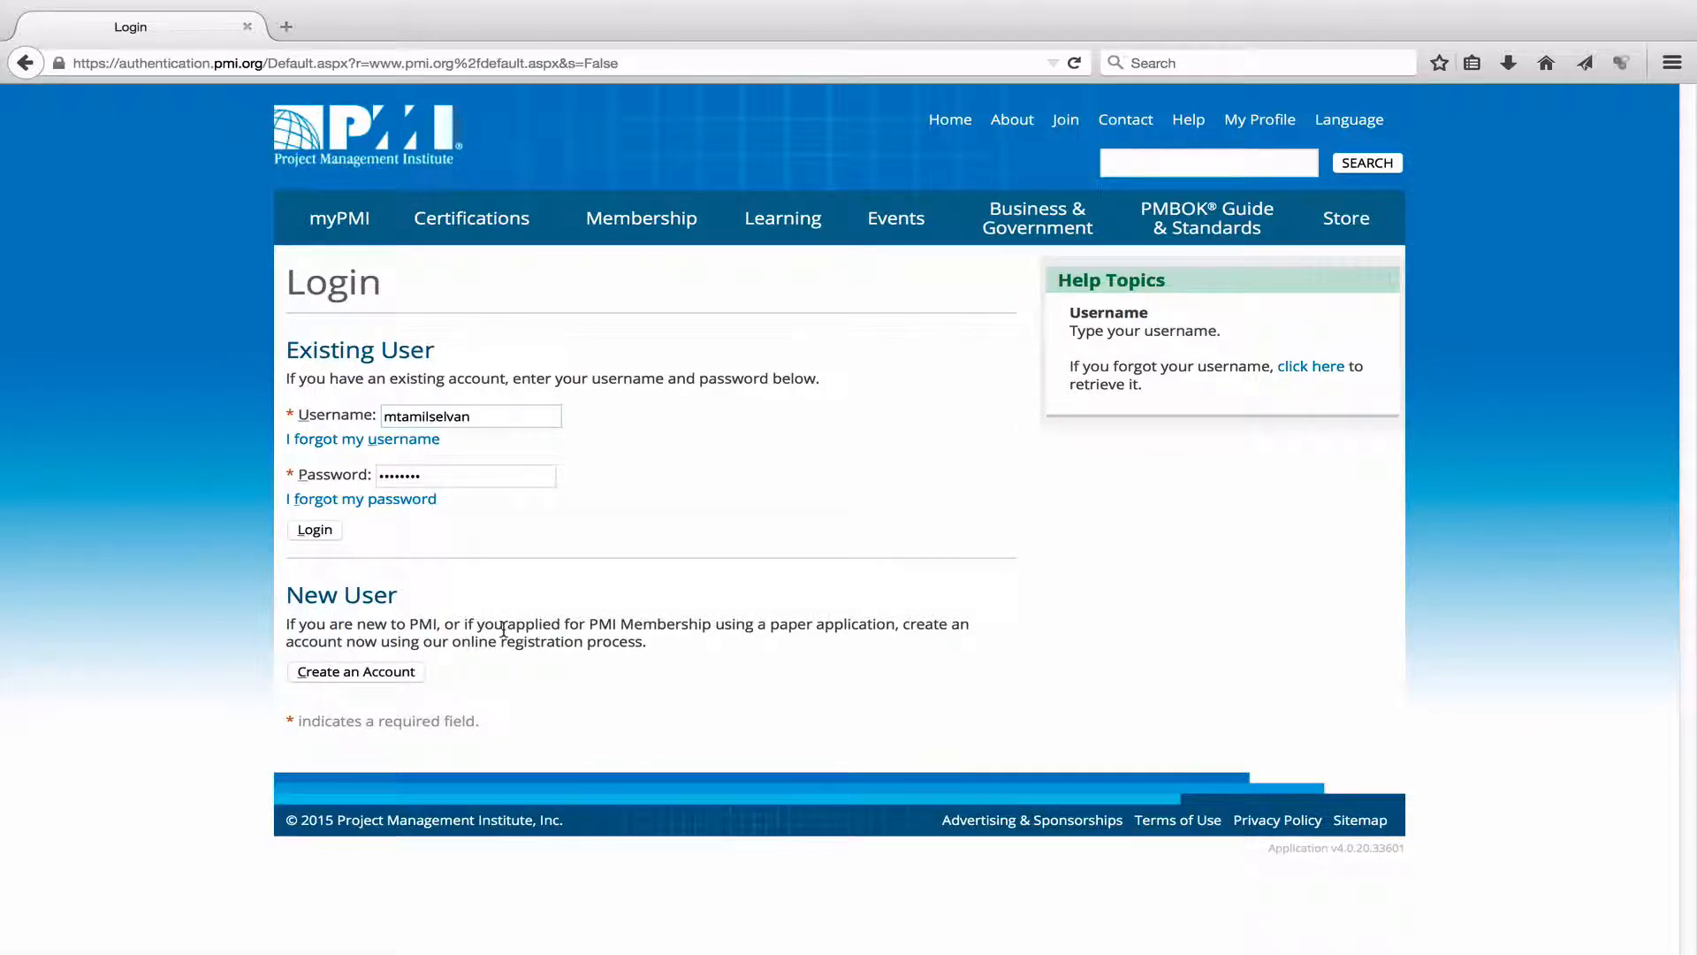
mouse_move(444, 659)
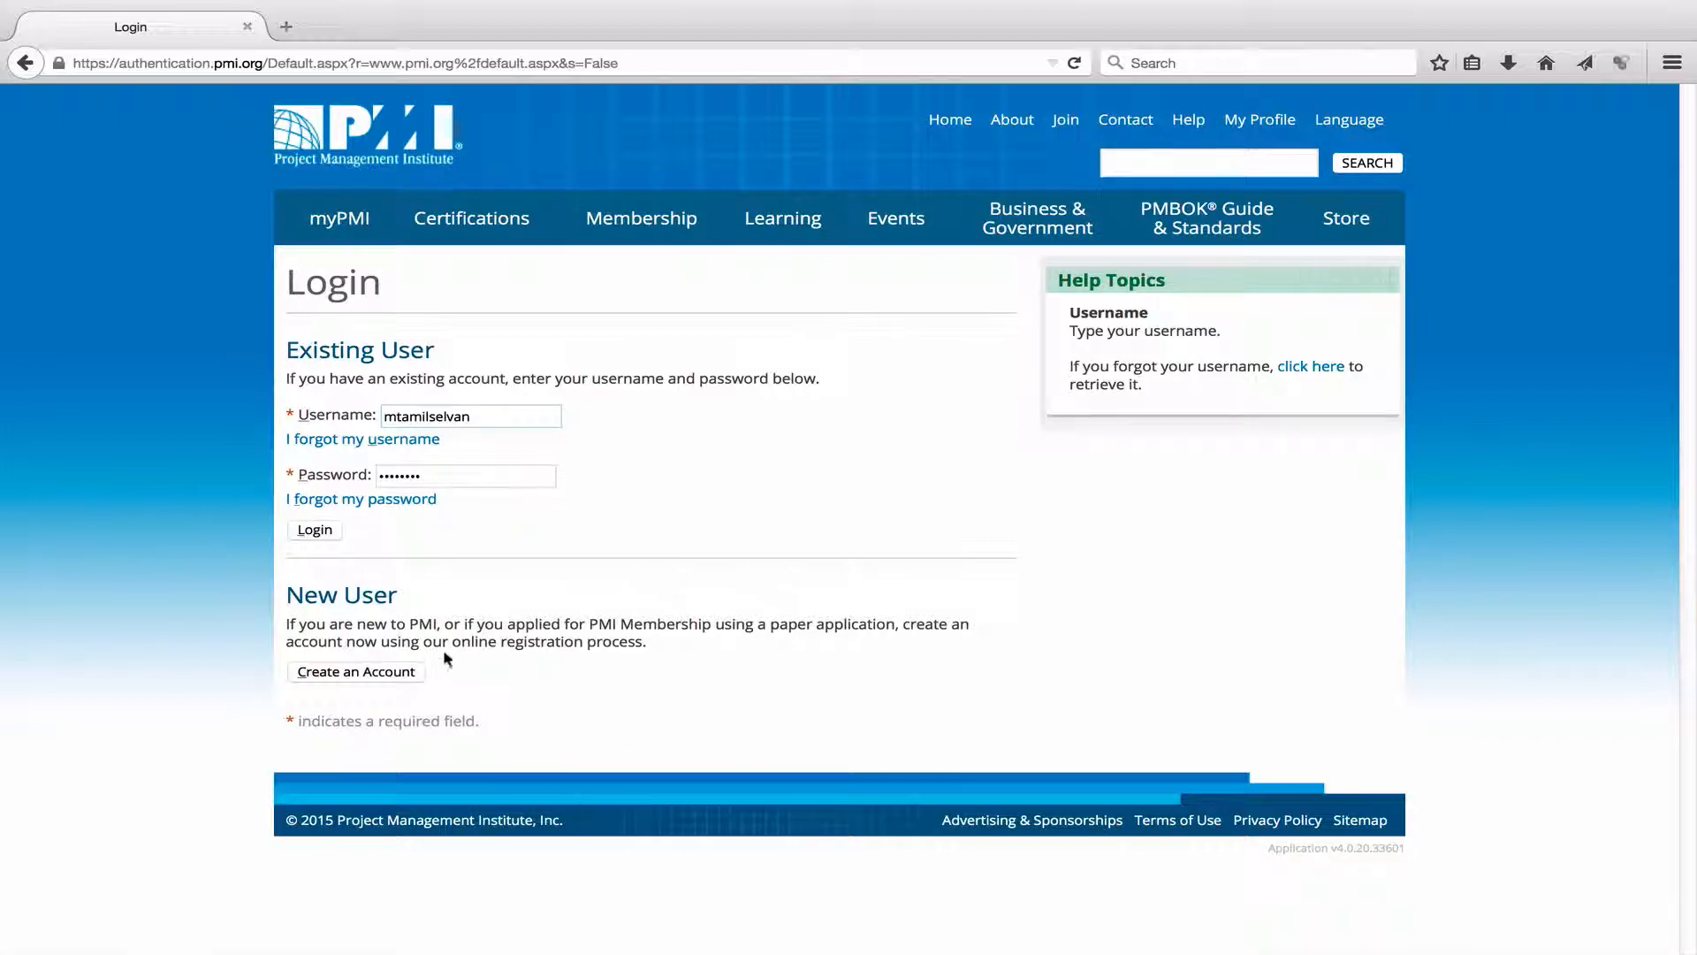
click(315, 529)
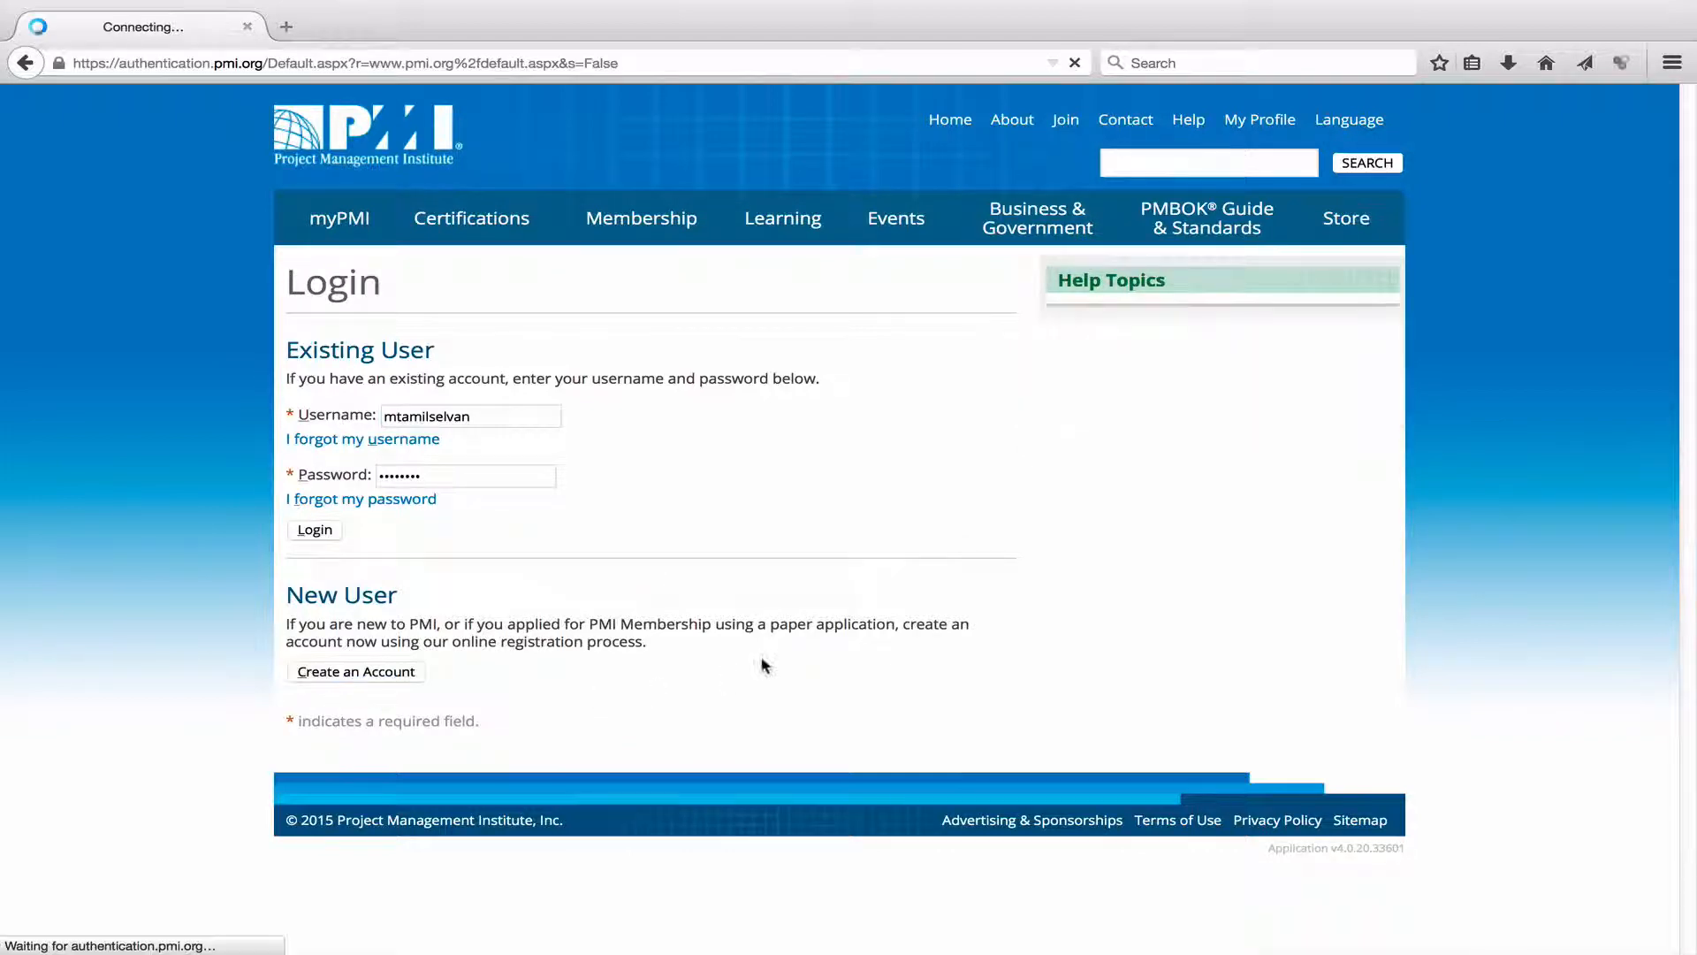
click(355, 672)
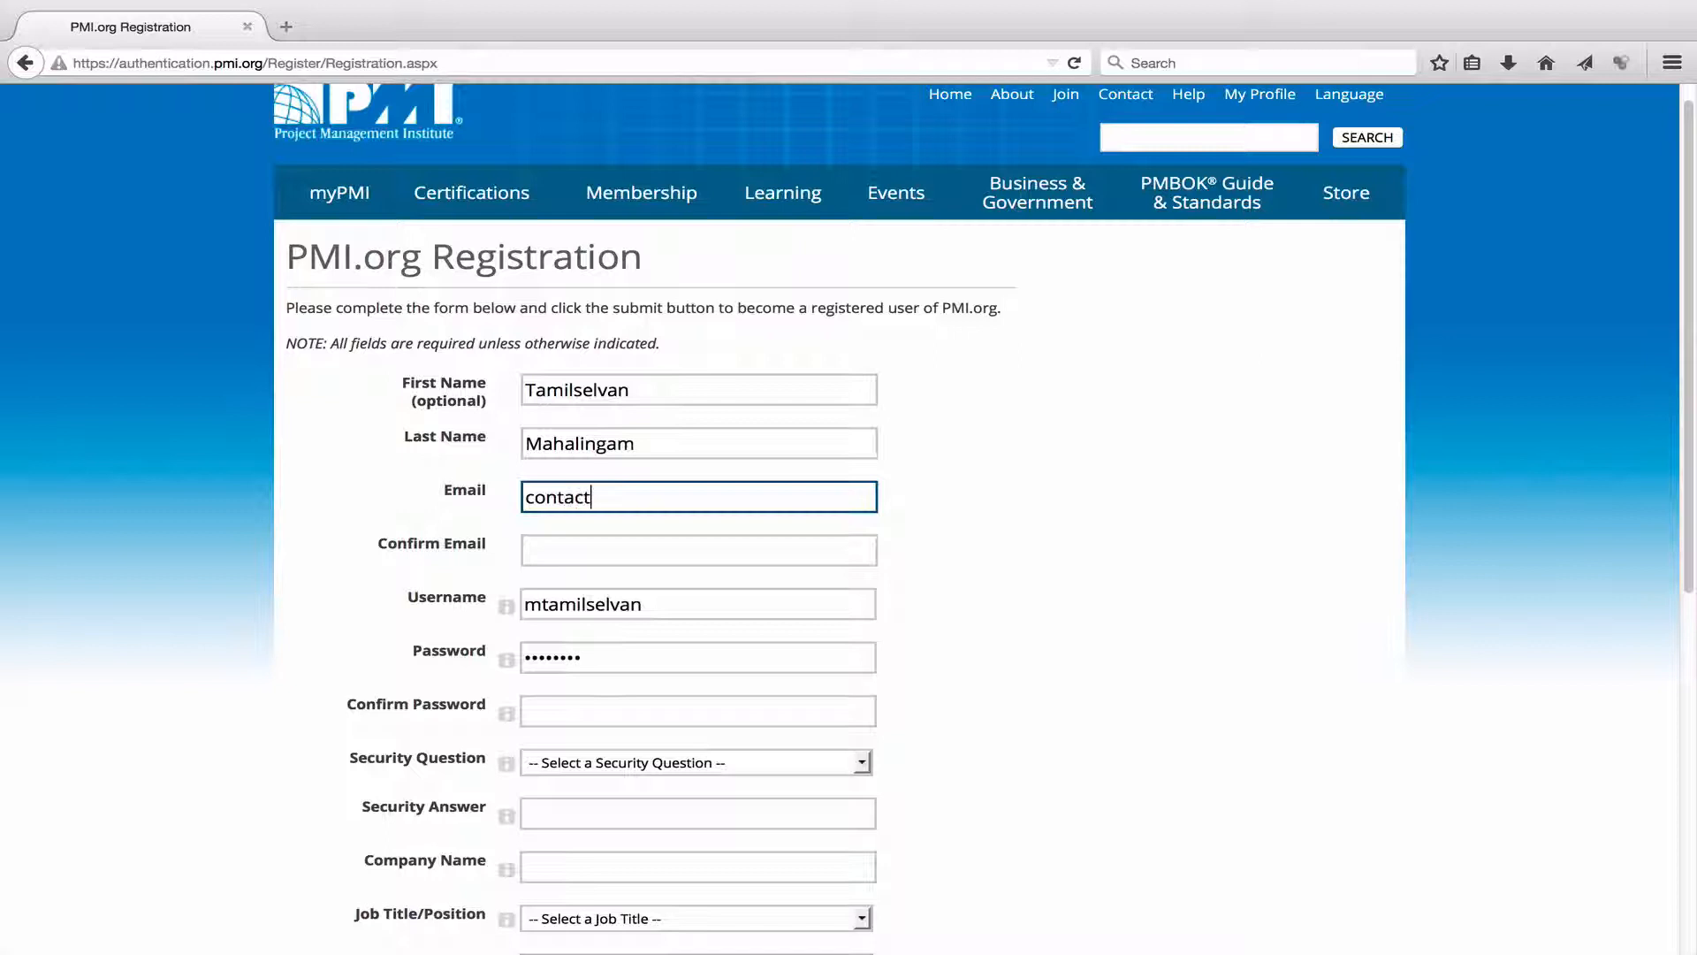
text(@pmexamstudy.com)
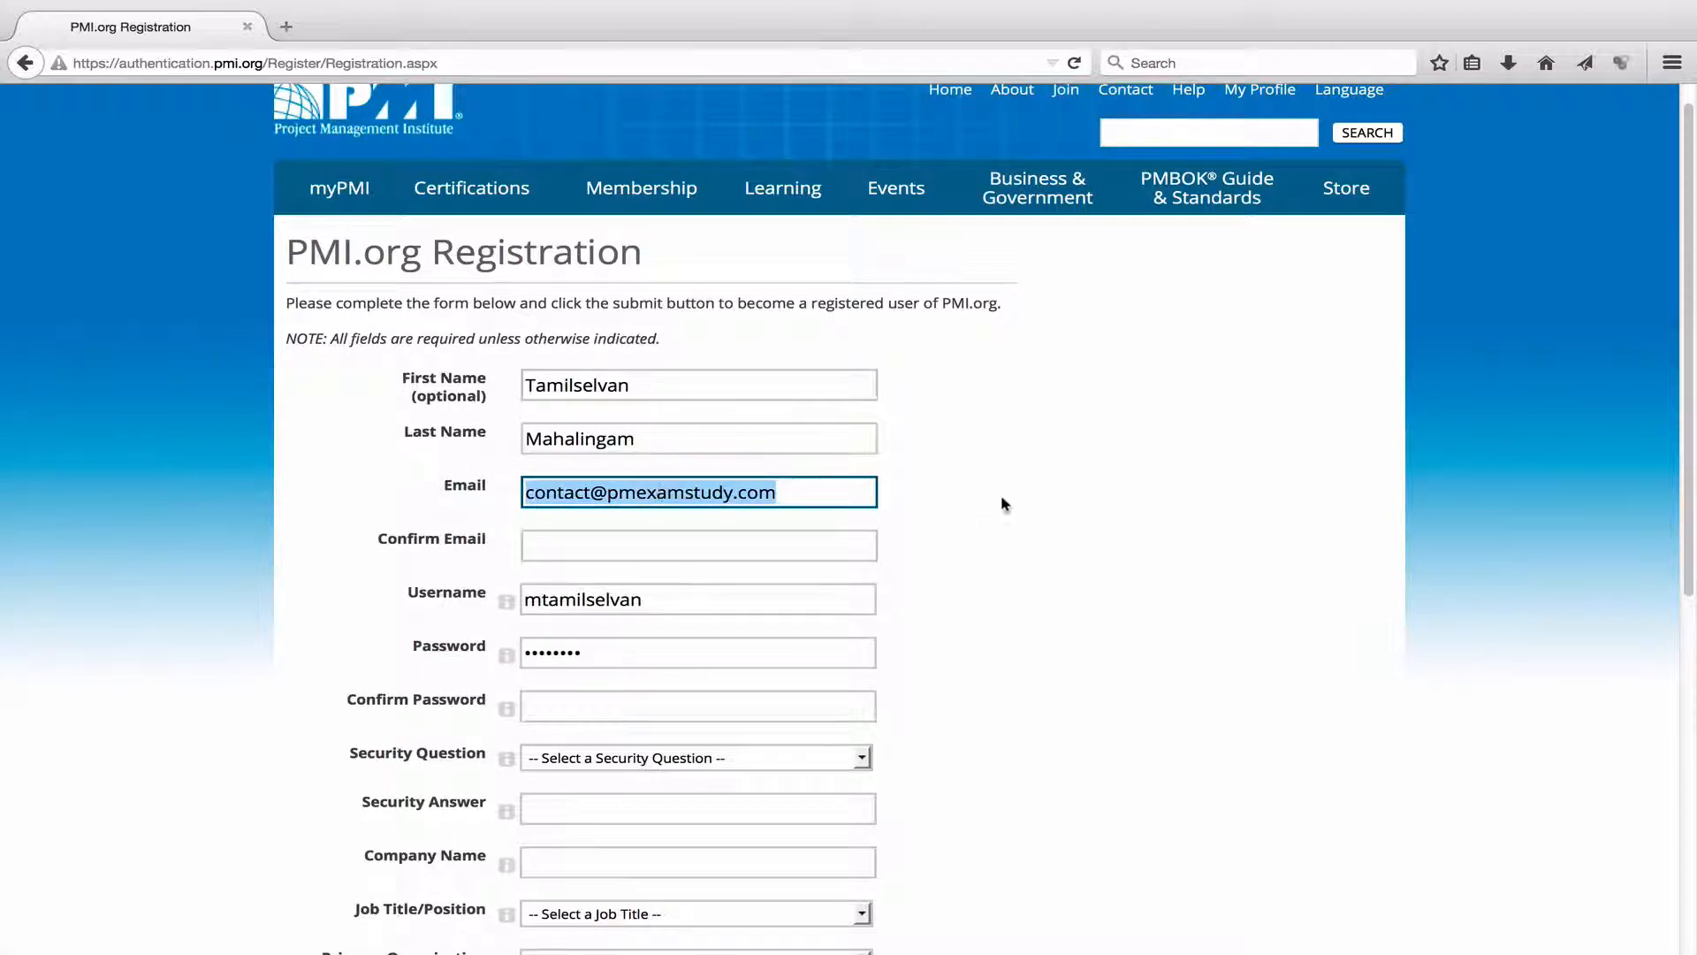
scroll(down, 3)
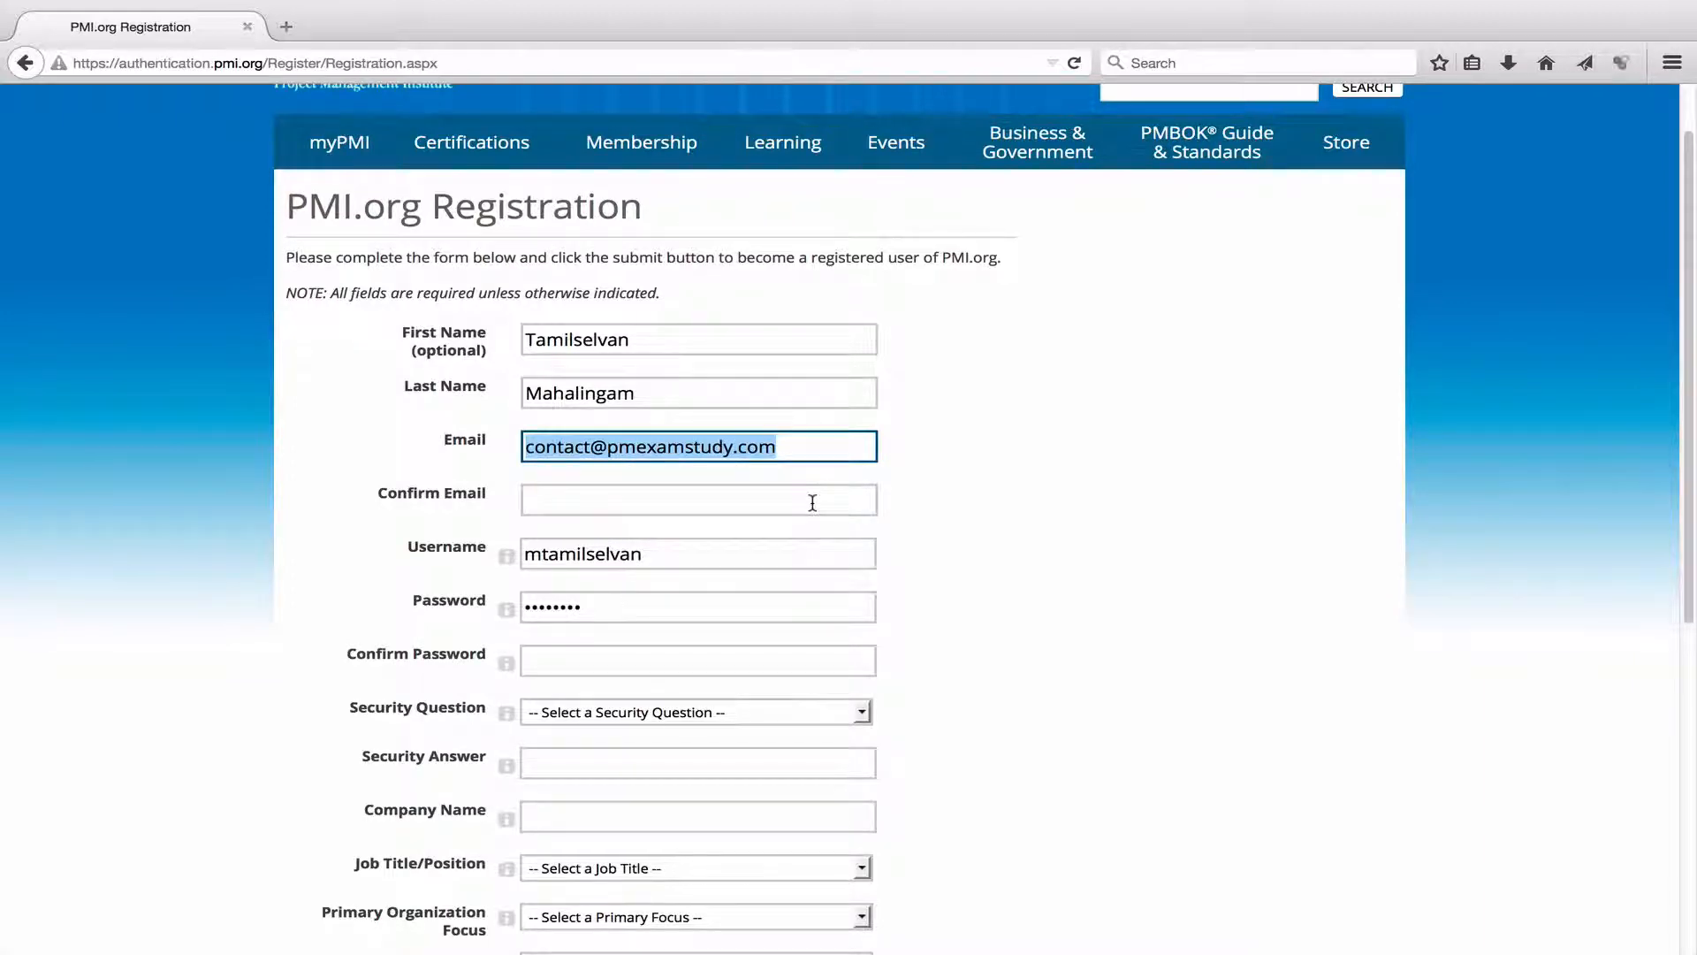
scroll(down, 3)
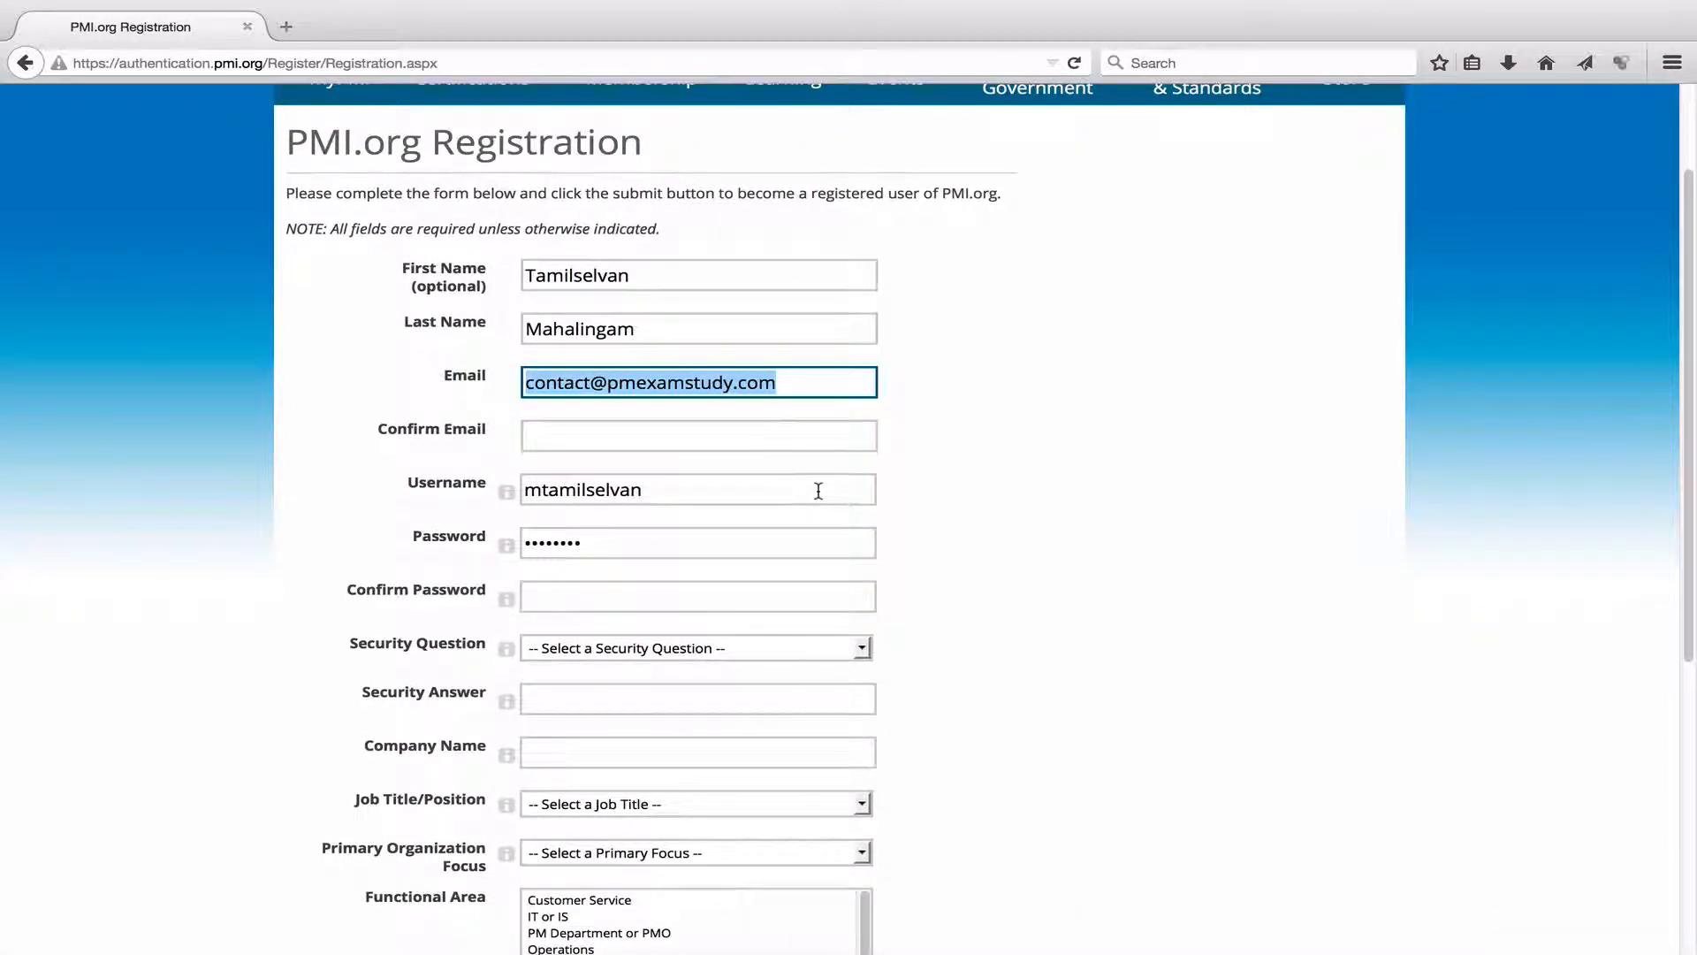
click(698, 435)
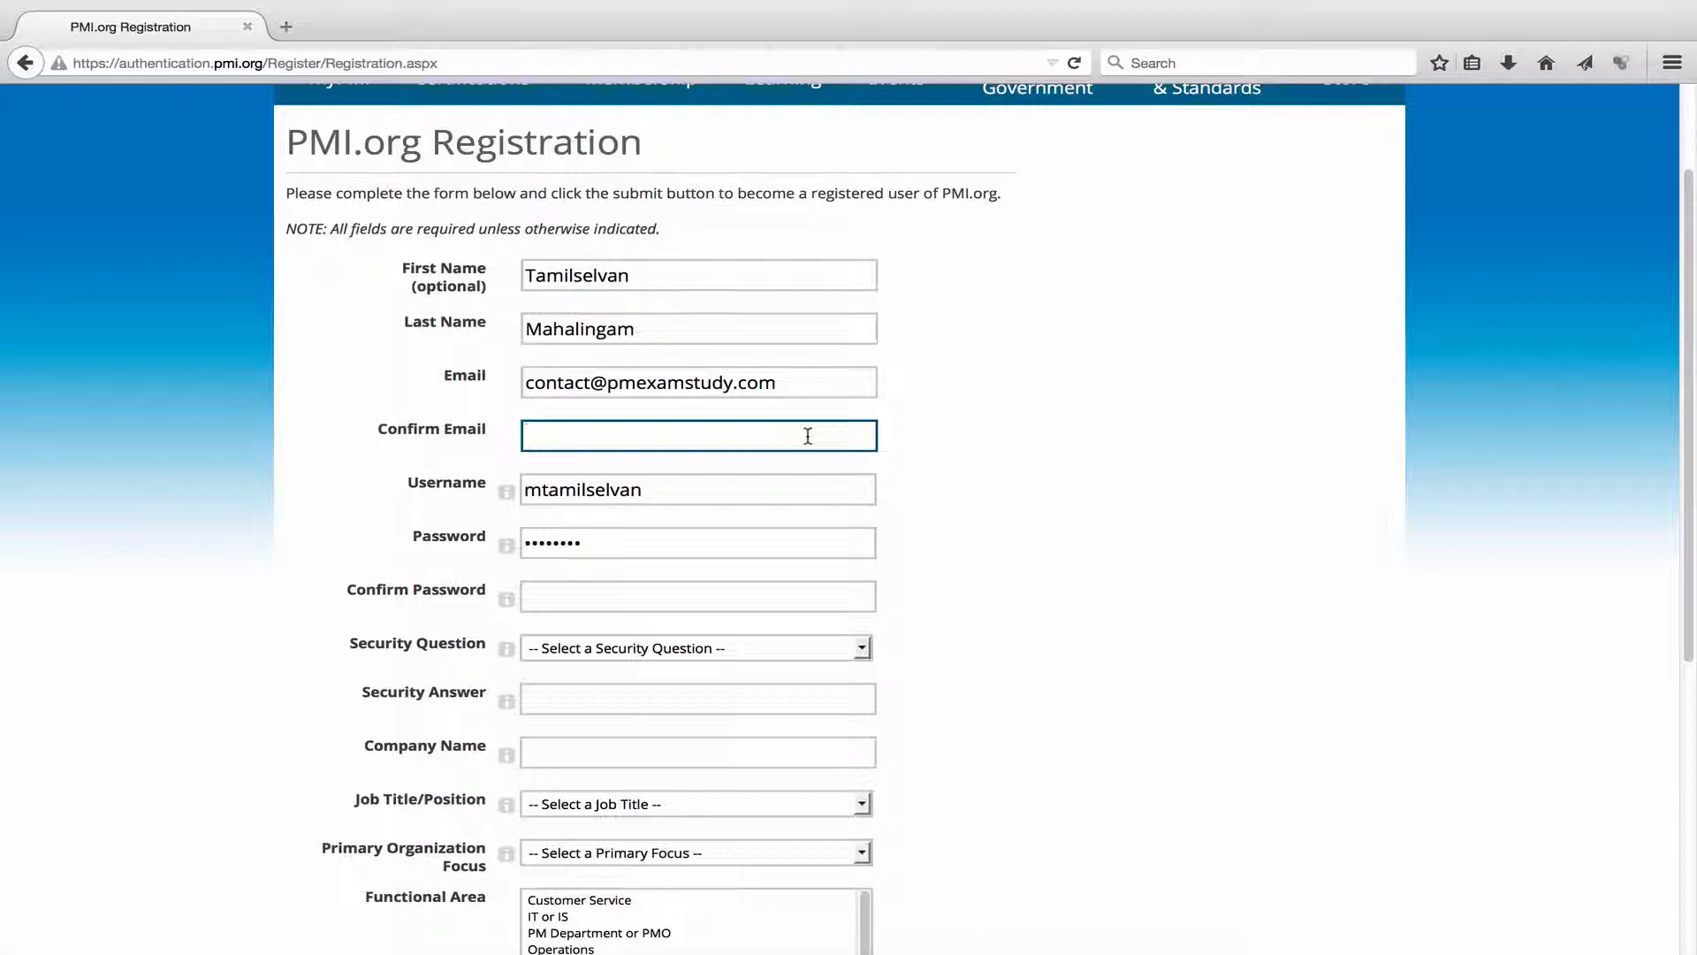
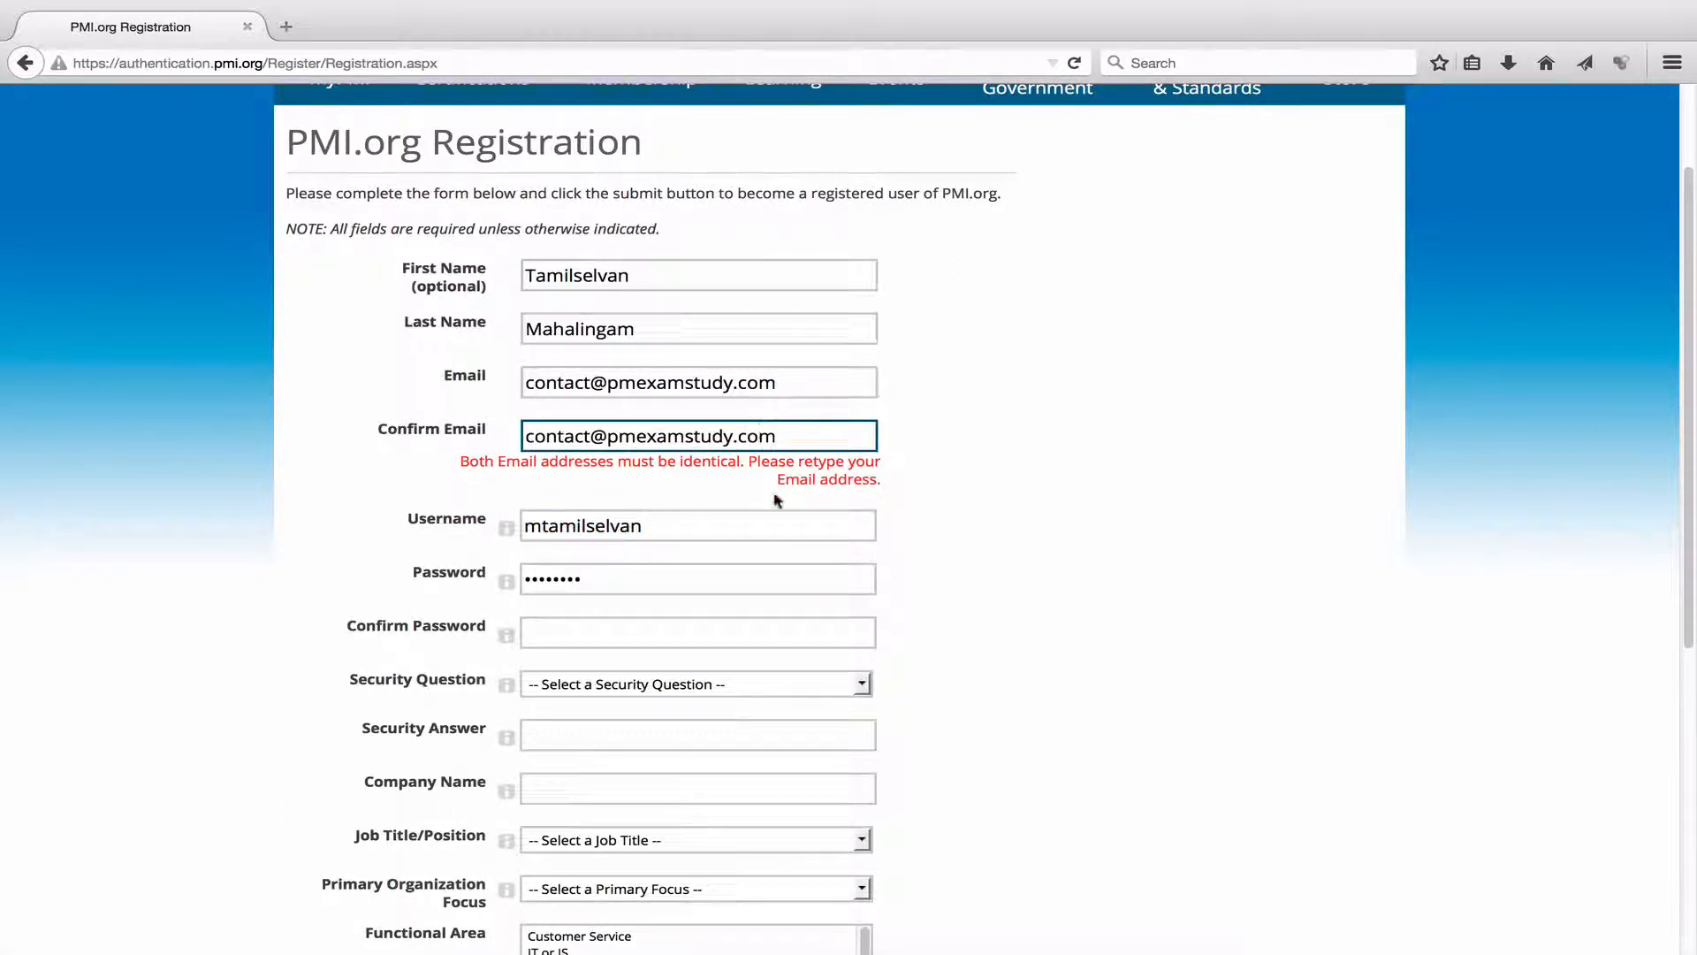
scroll(down, 3)
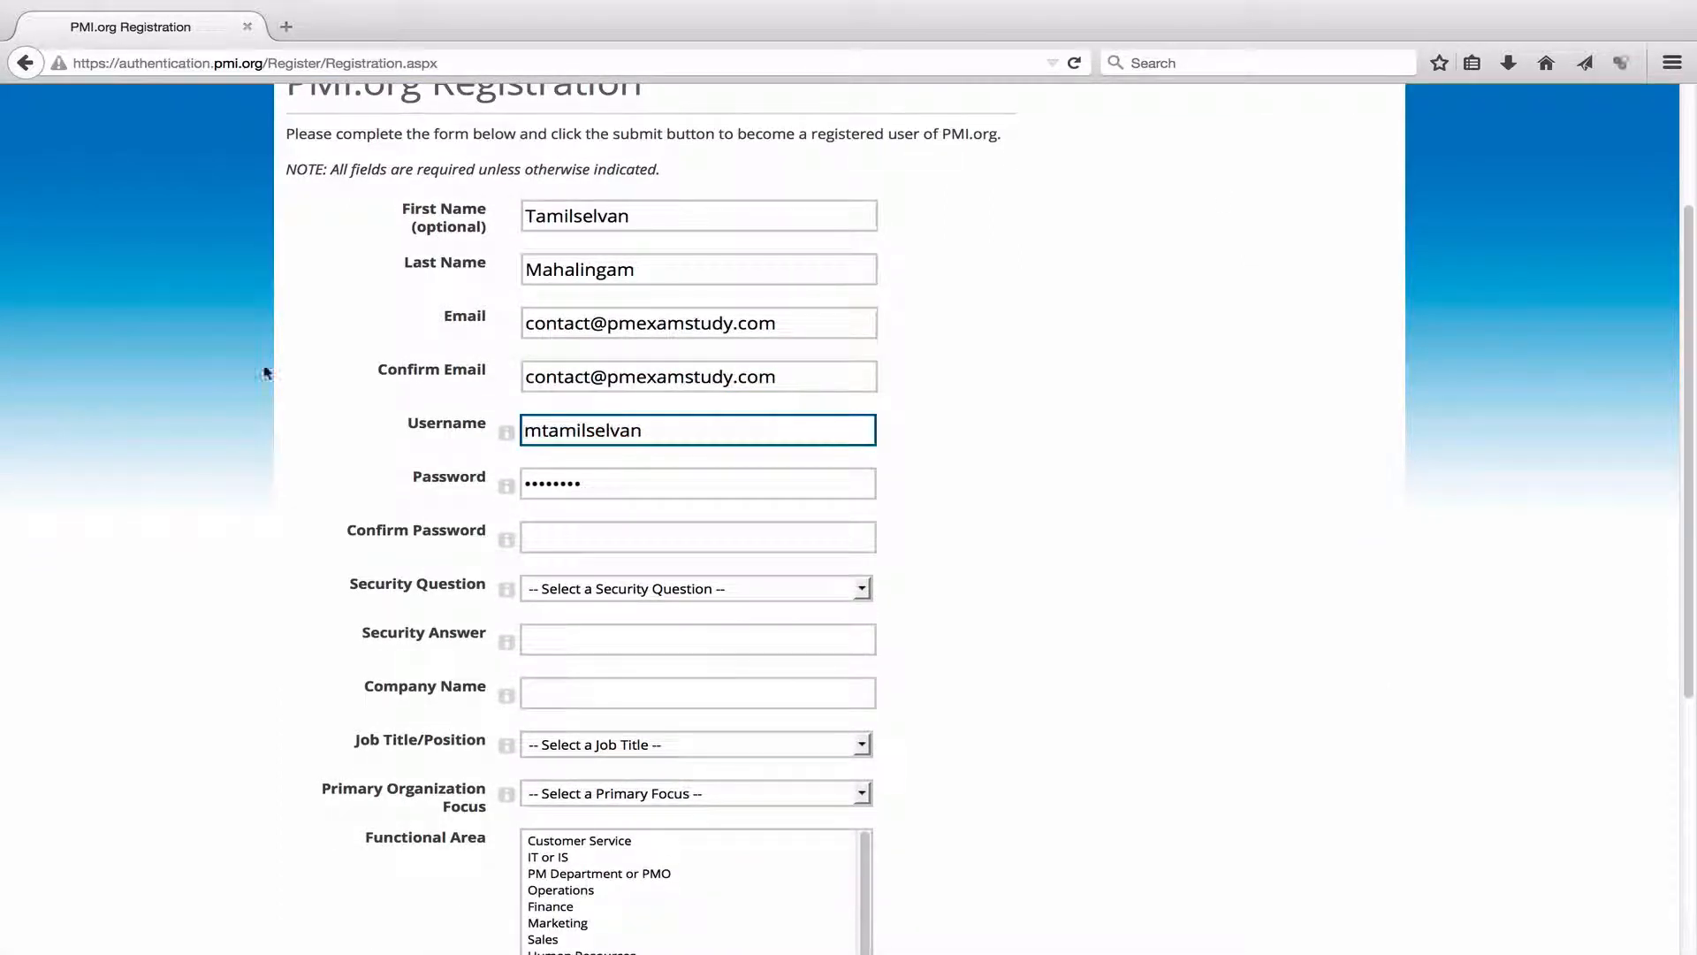
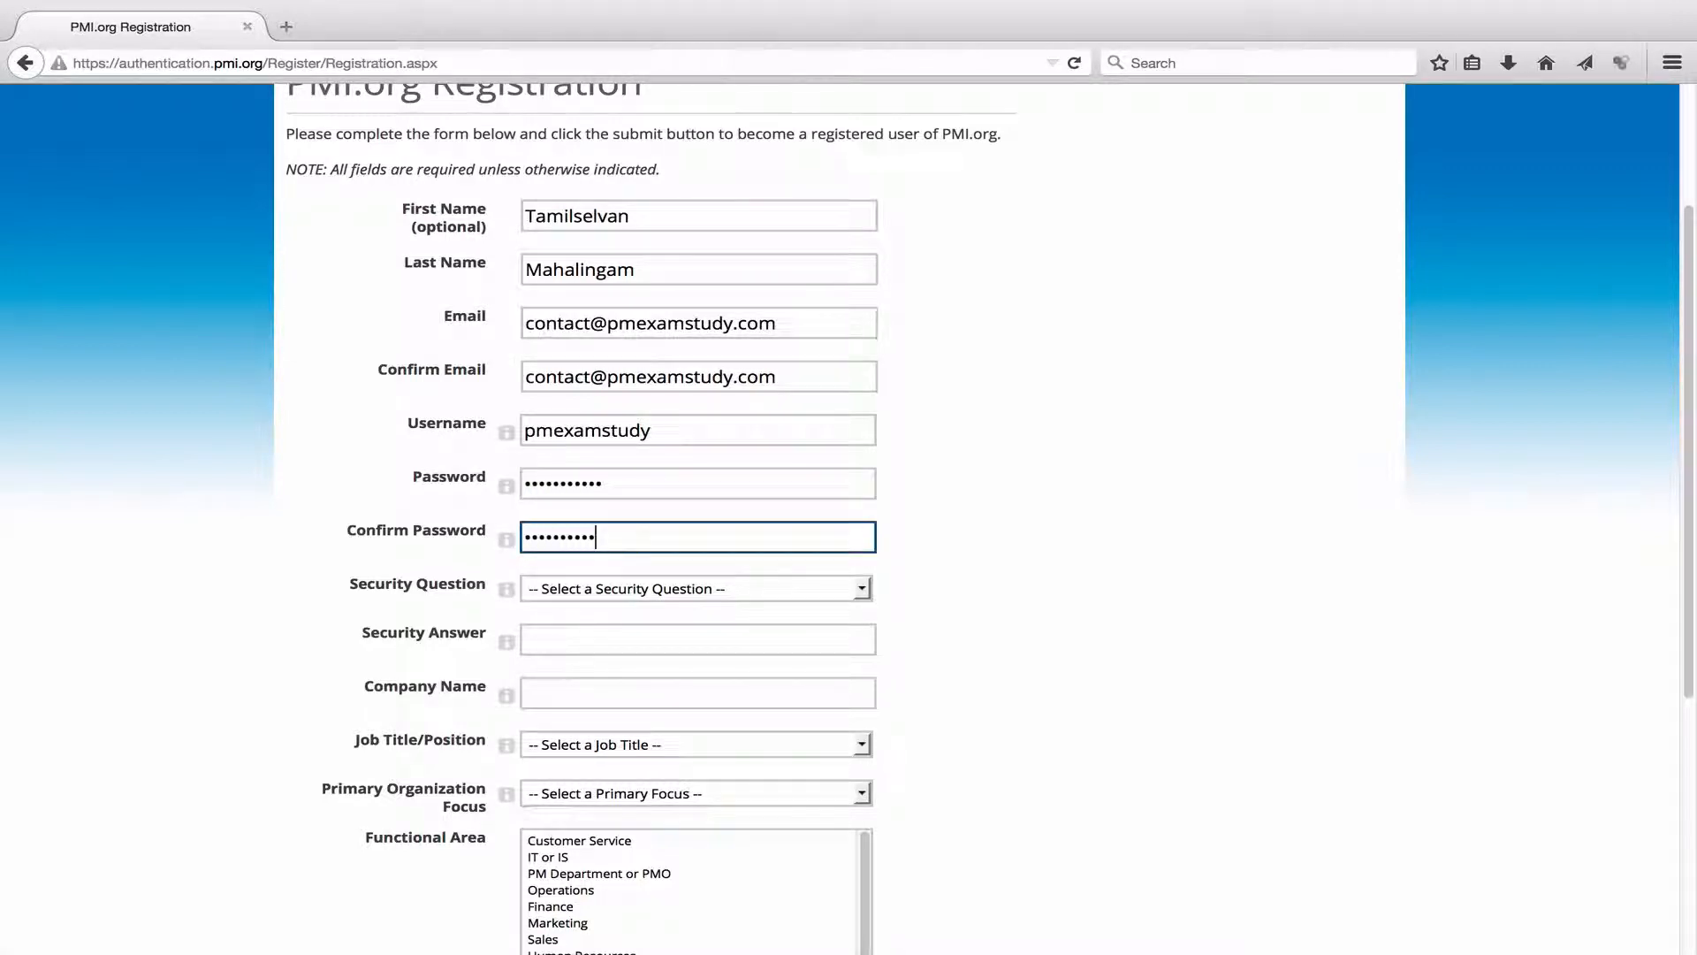
scroll(down, 3)
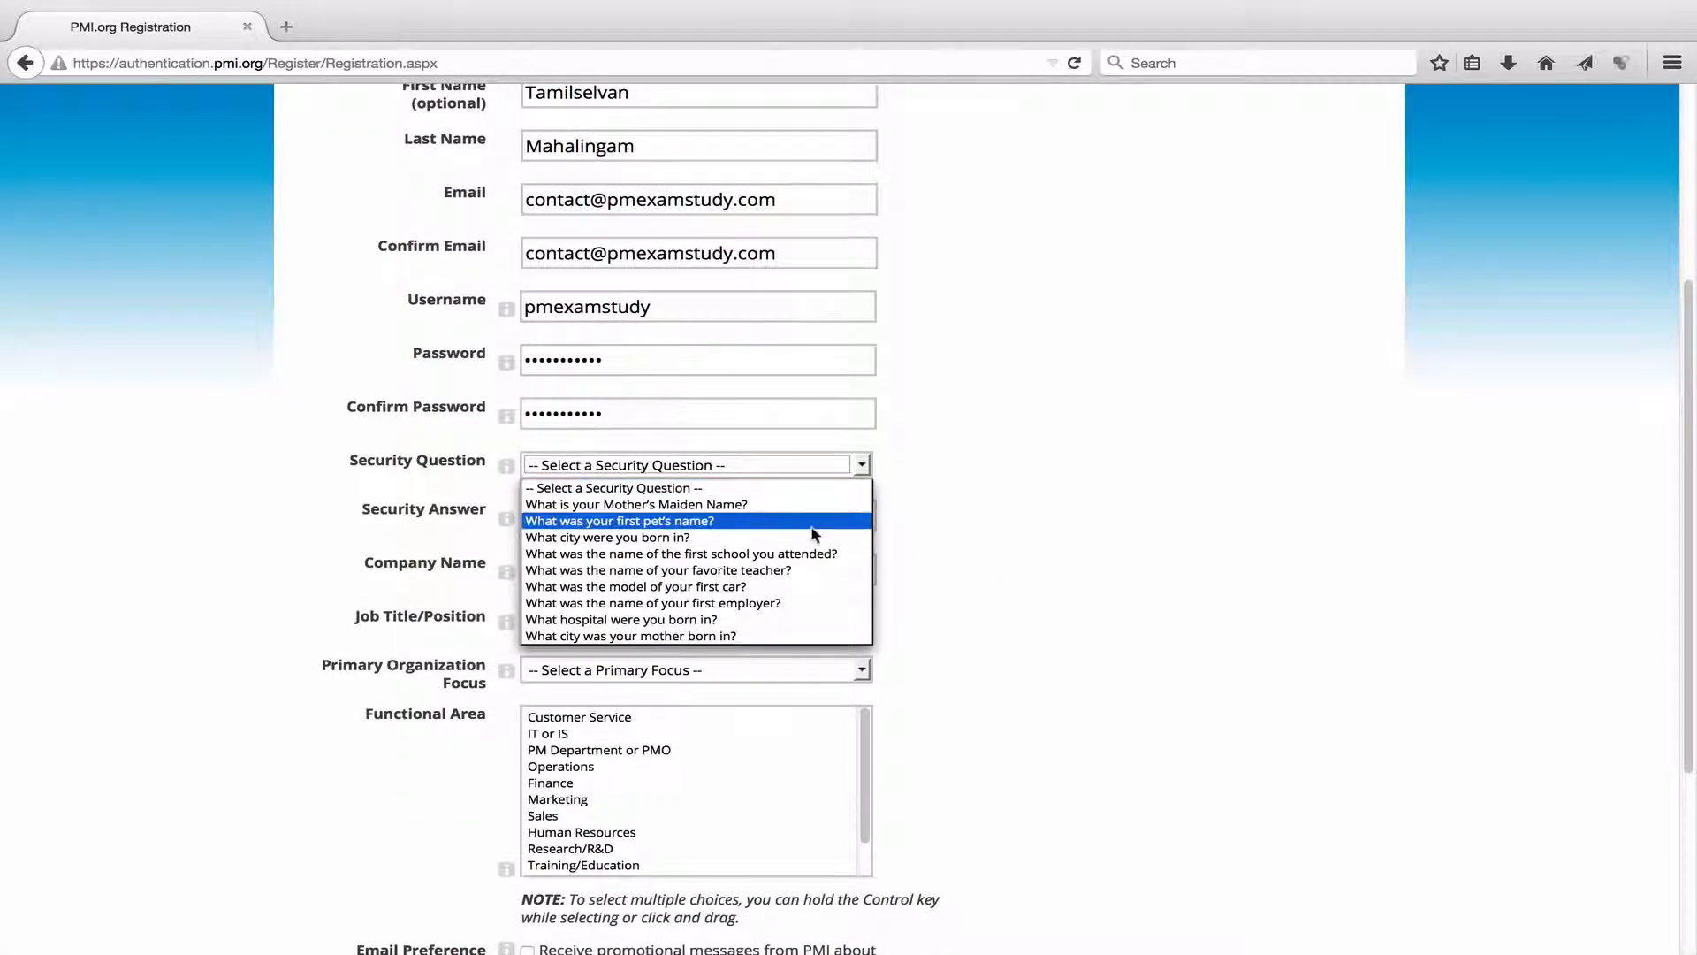
click(607, 538)
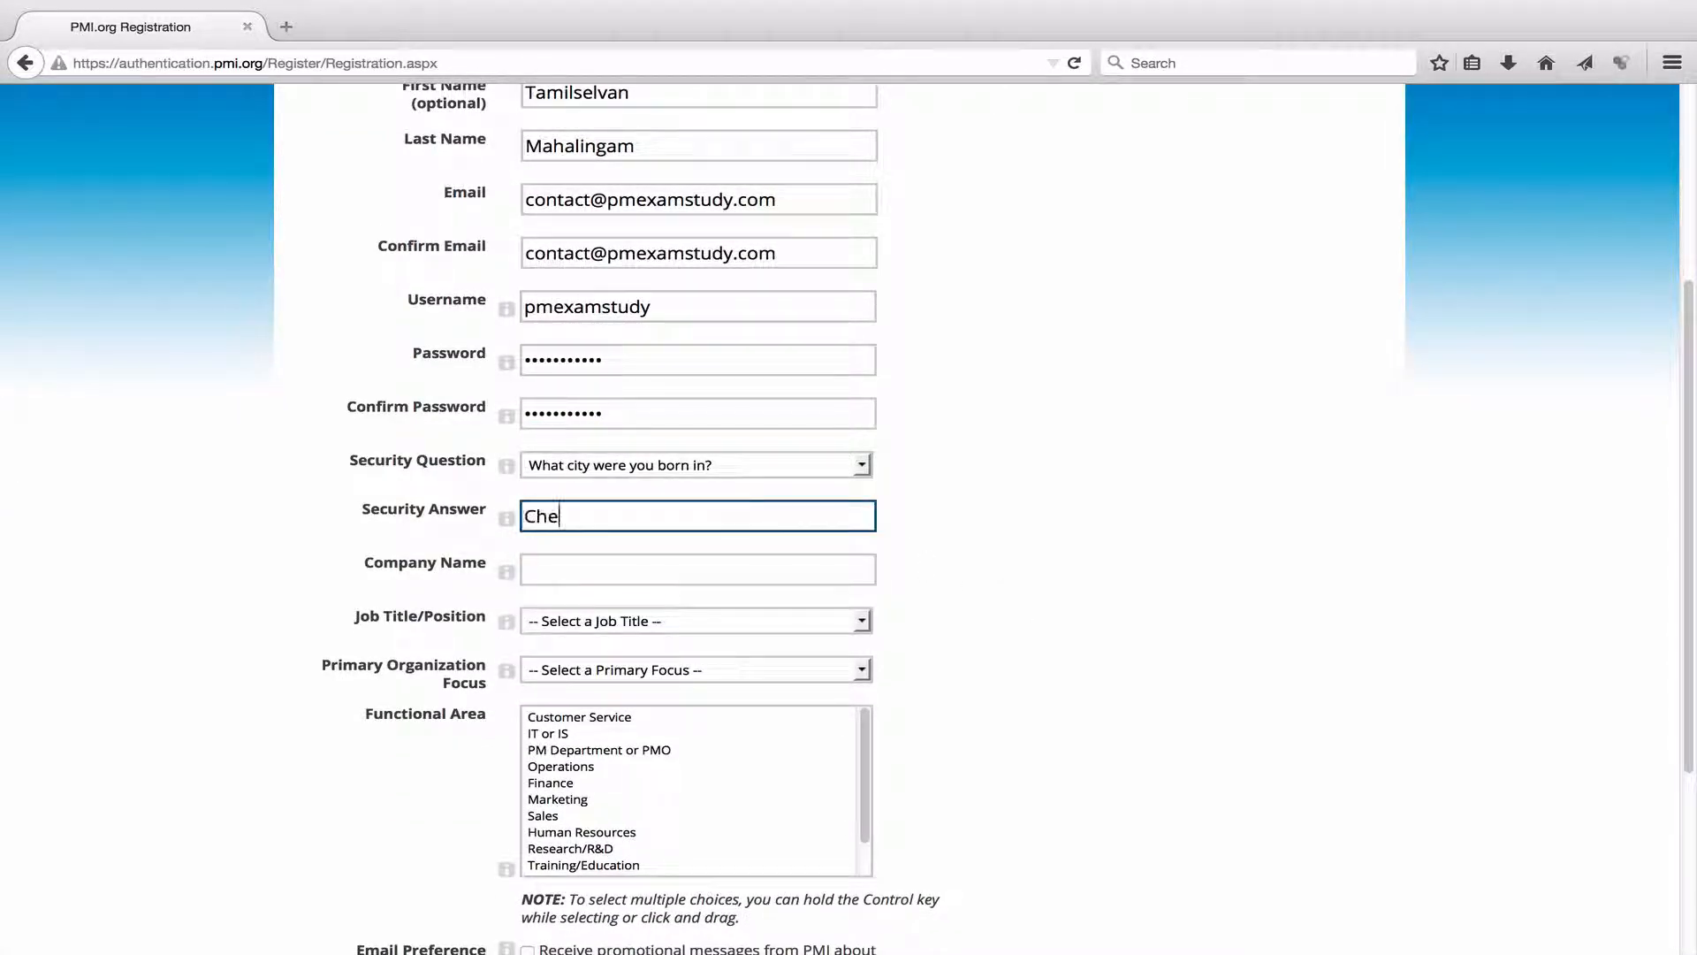
text(nnai)
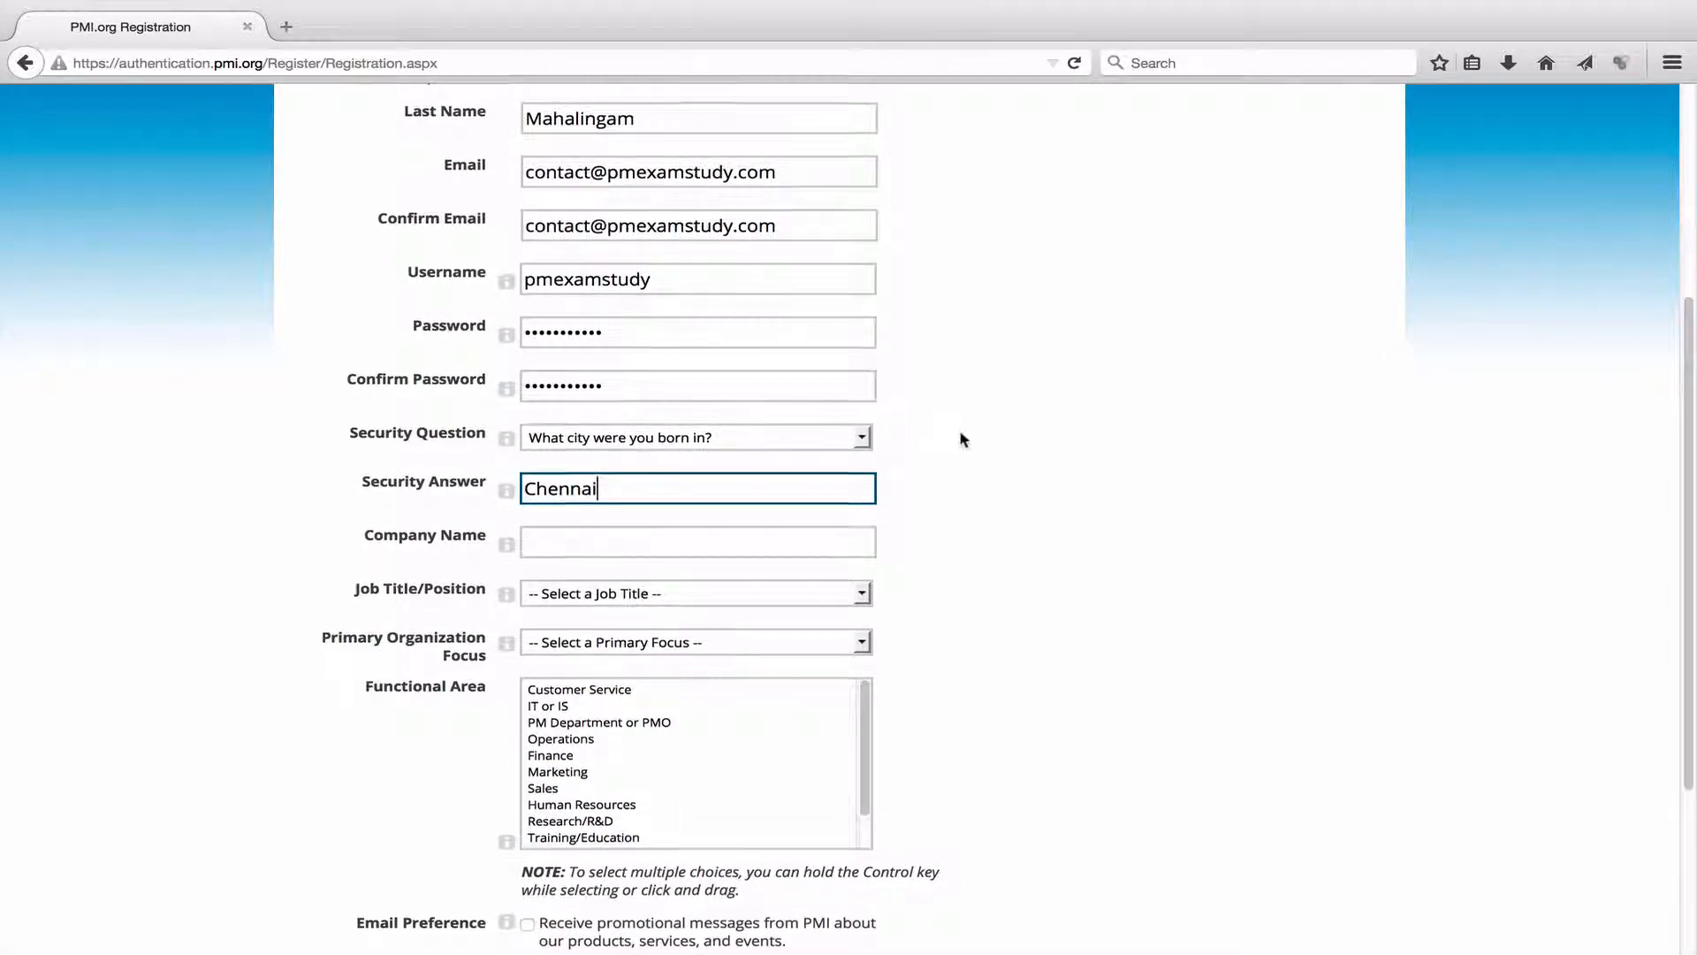
scroll(down, 3)
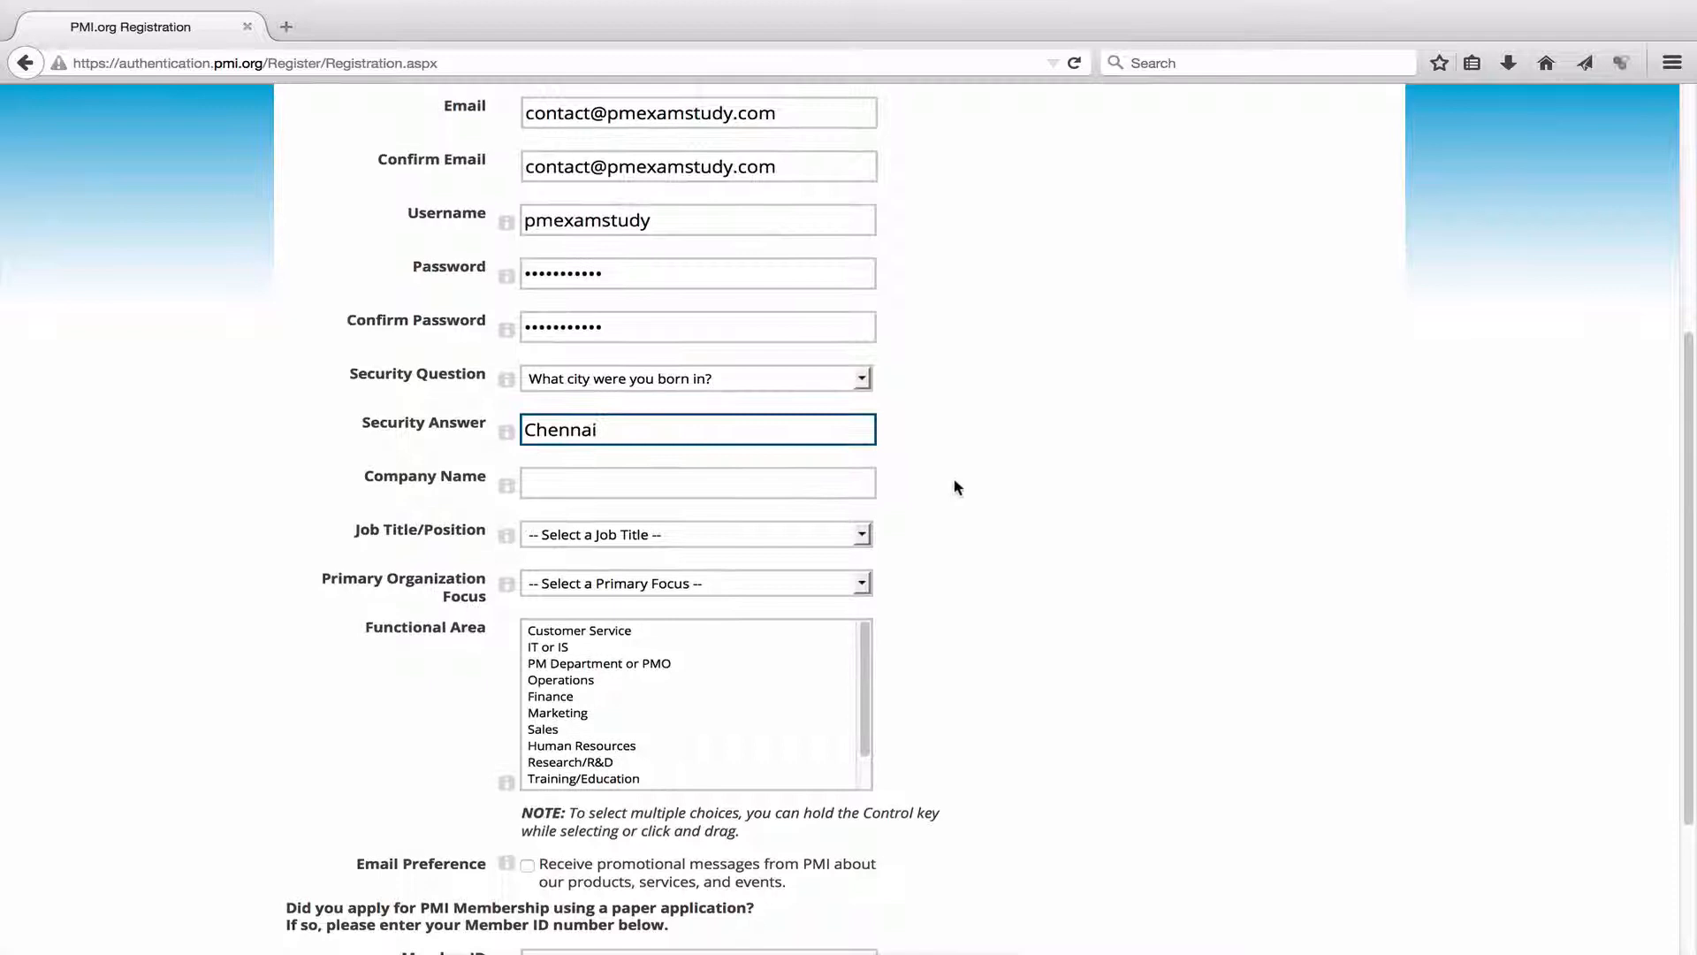
text(3)
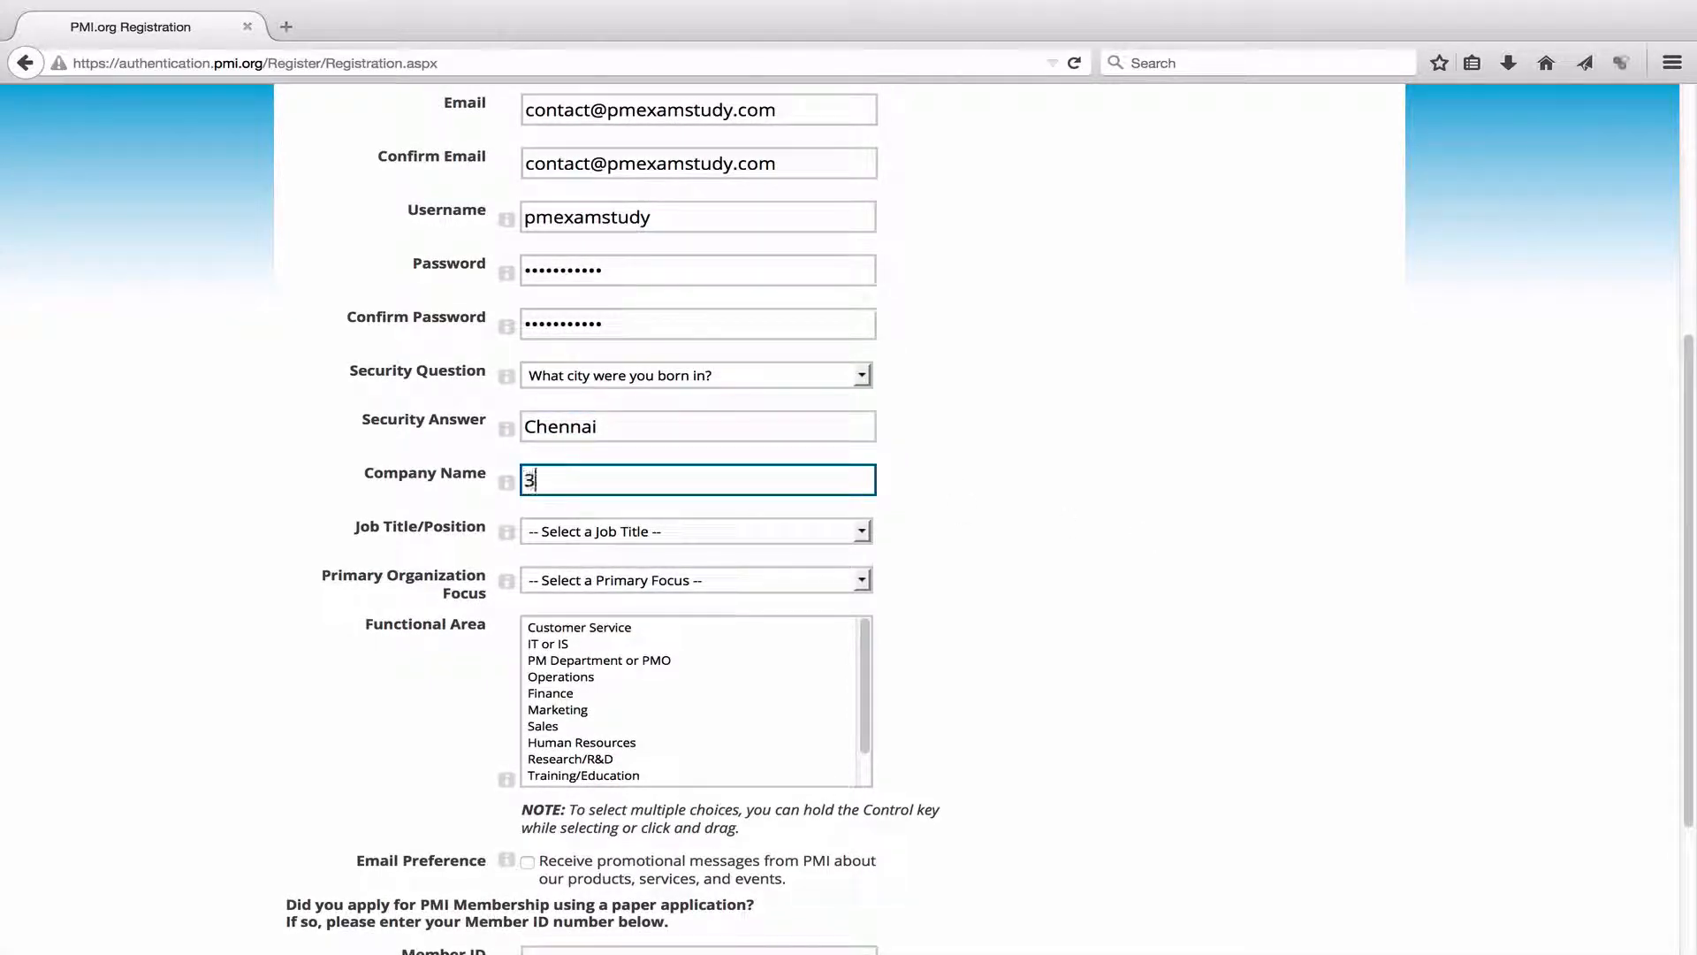
text(FOLD Education Centre)
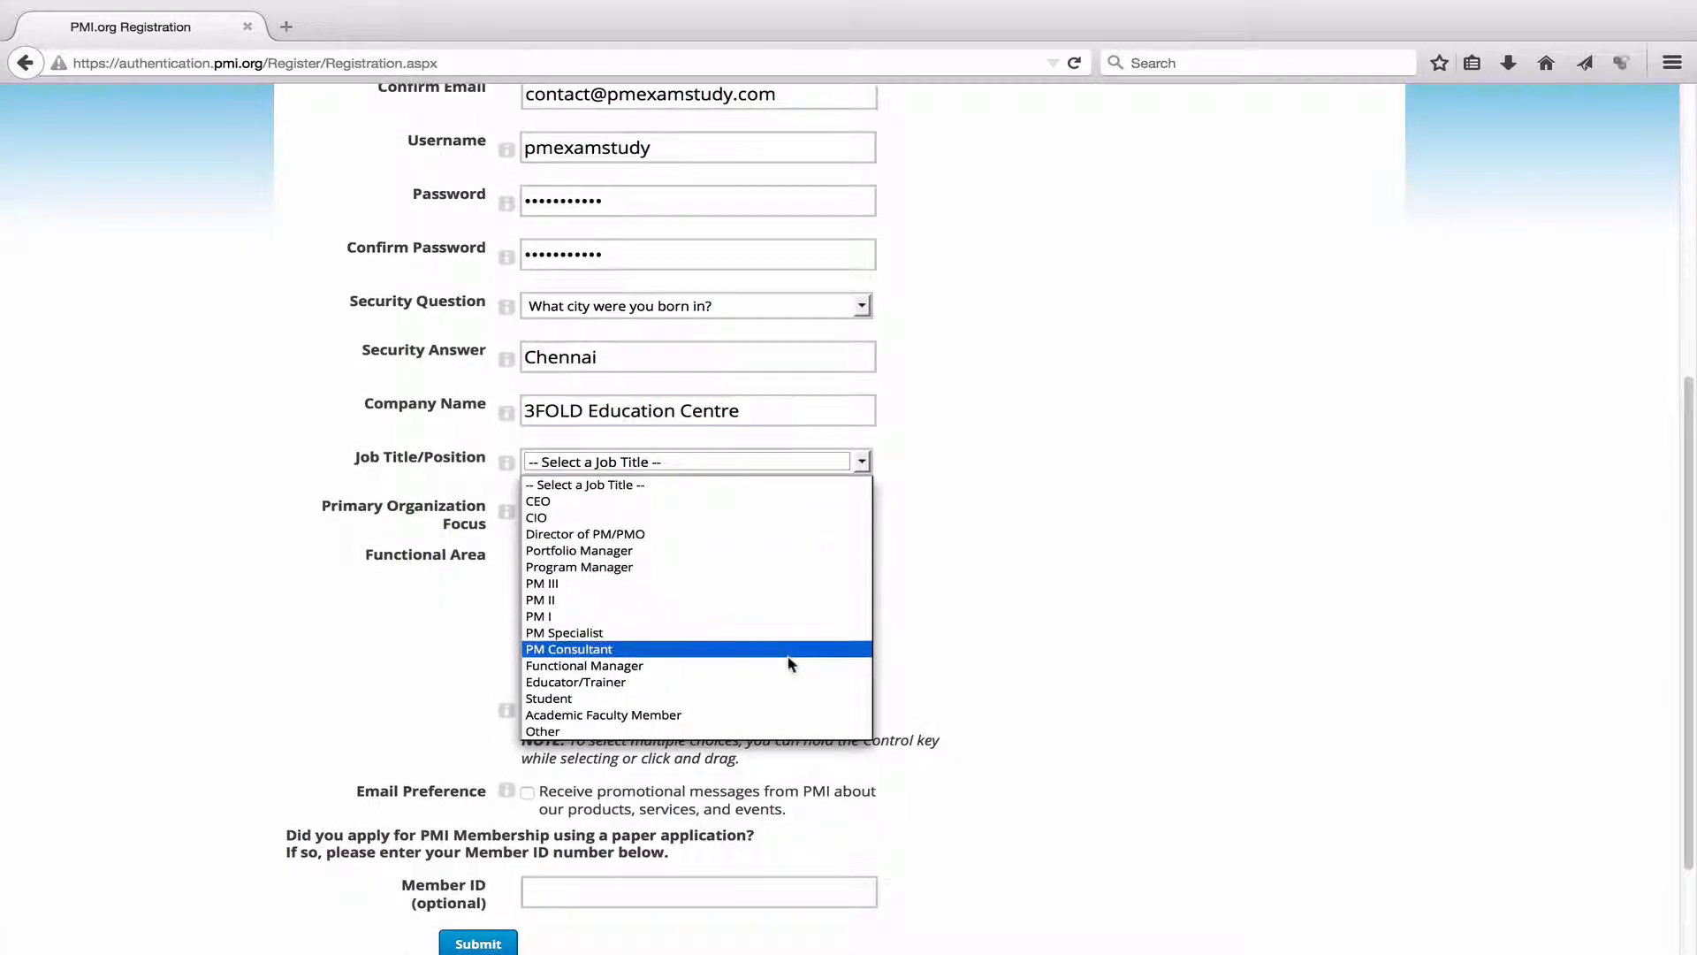
Set job title Educator/Trainer and Training/Education as both primary focus and functional area.
click(577, 683)
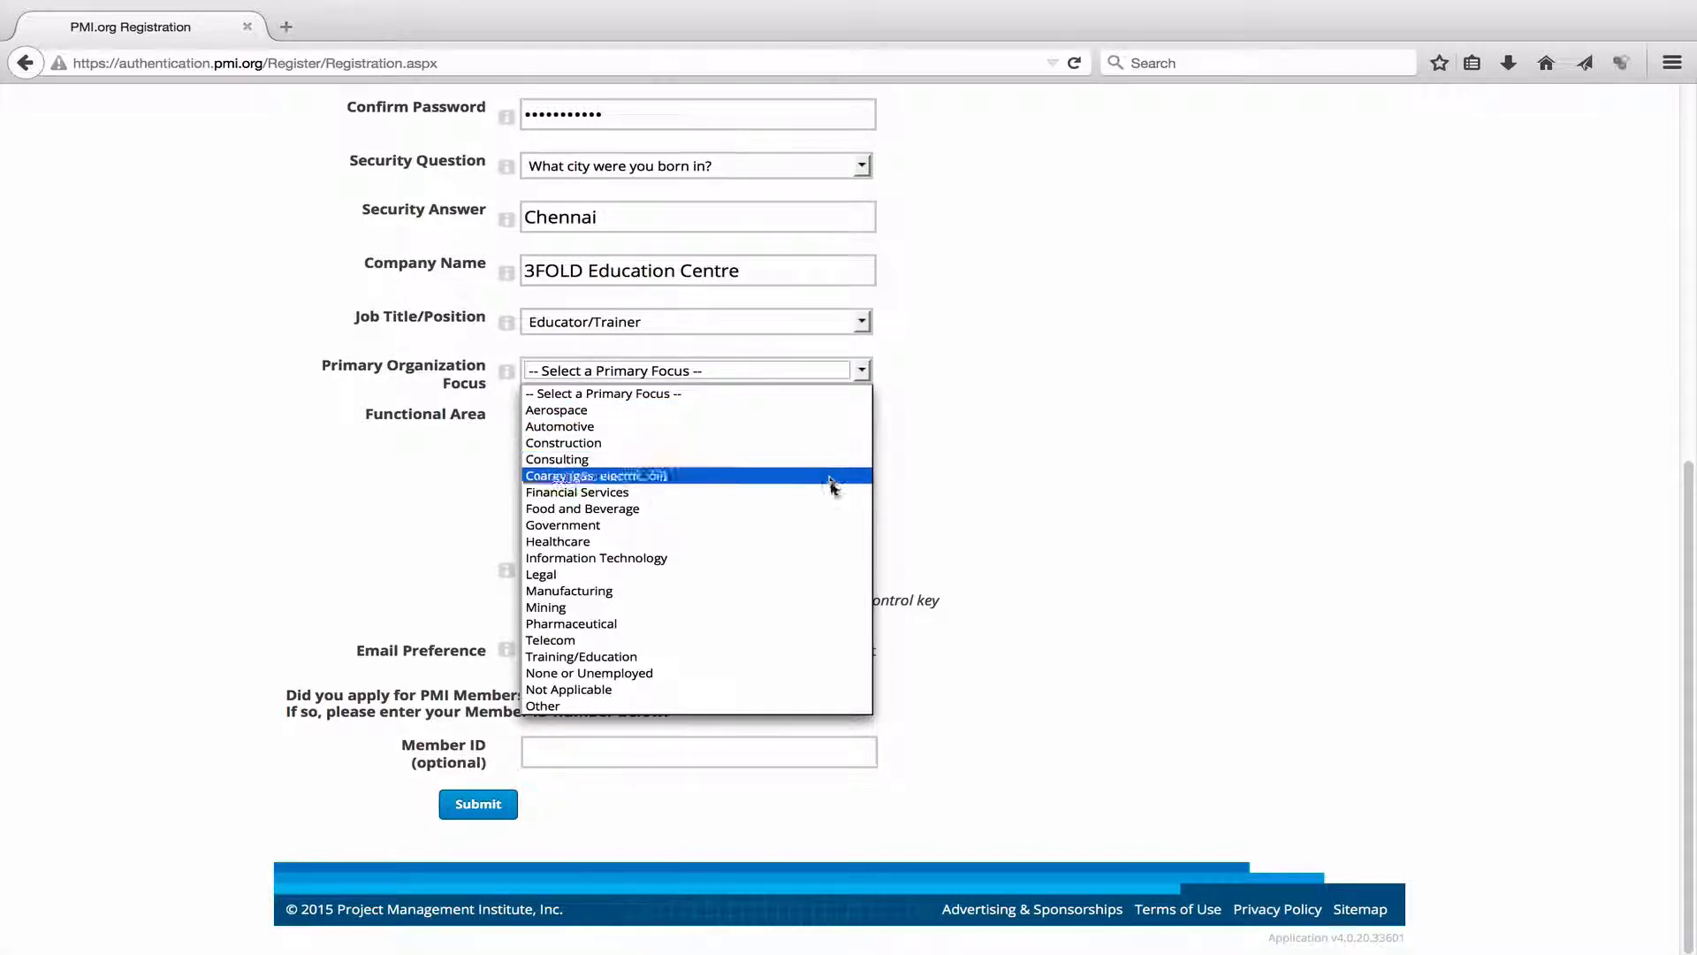
mouse_move(790, 541)
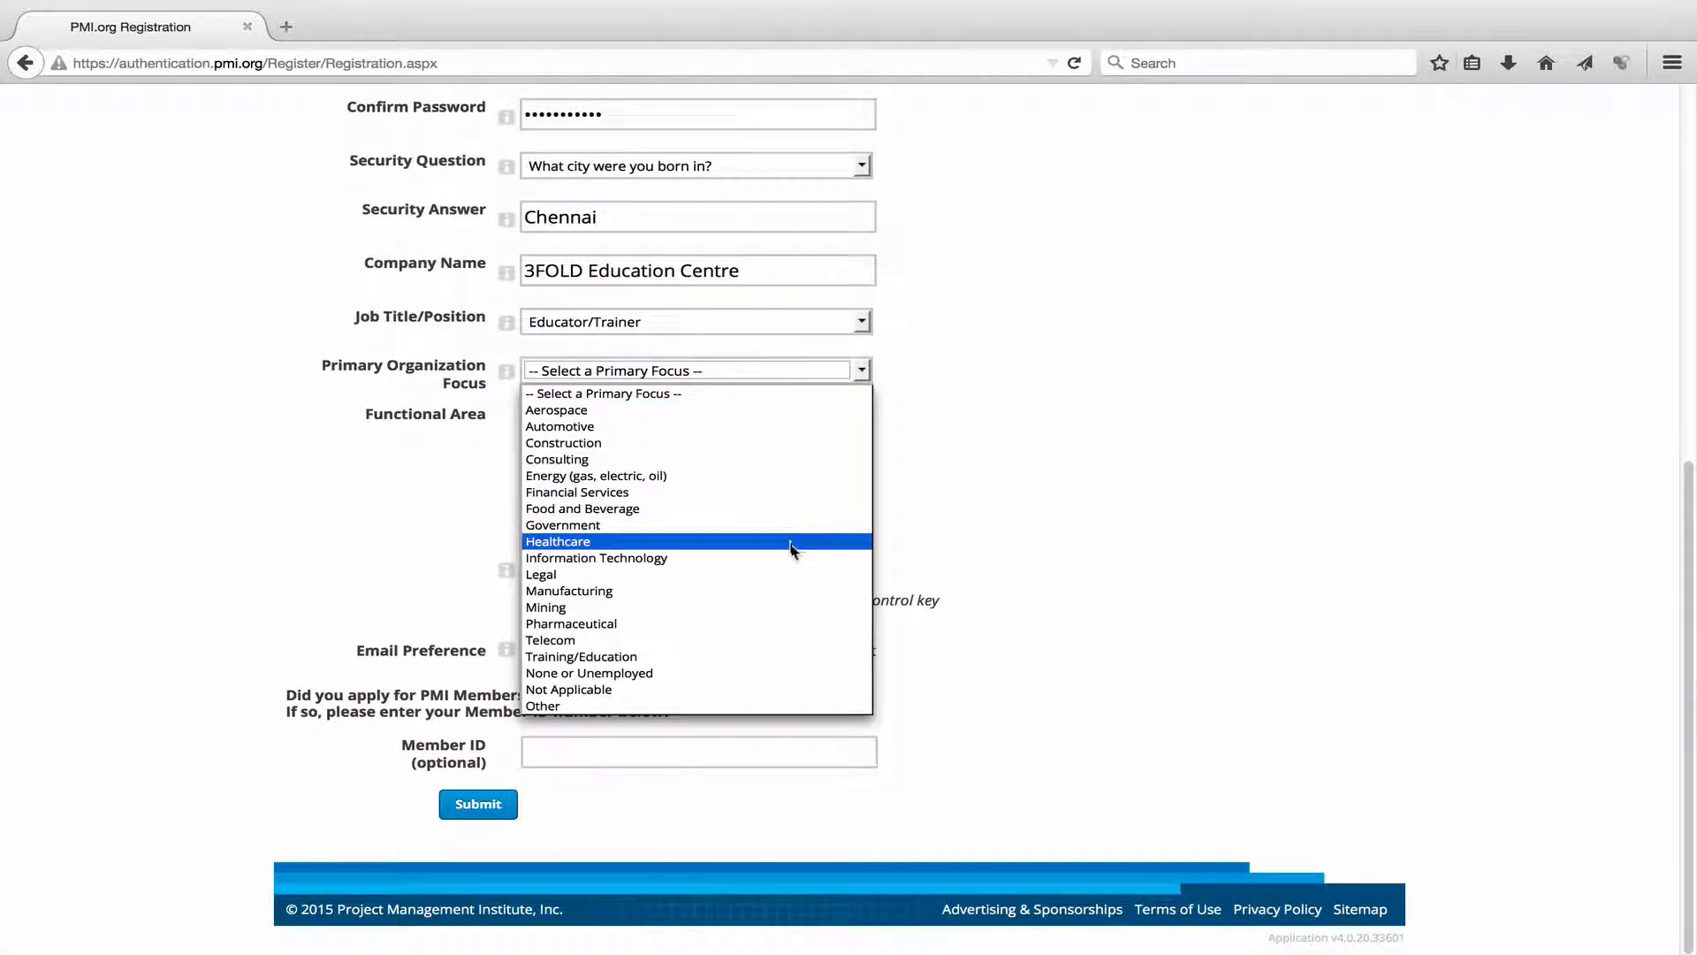
click(582, 656)
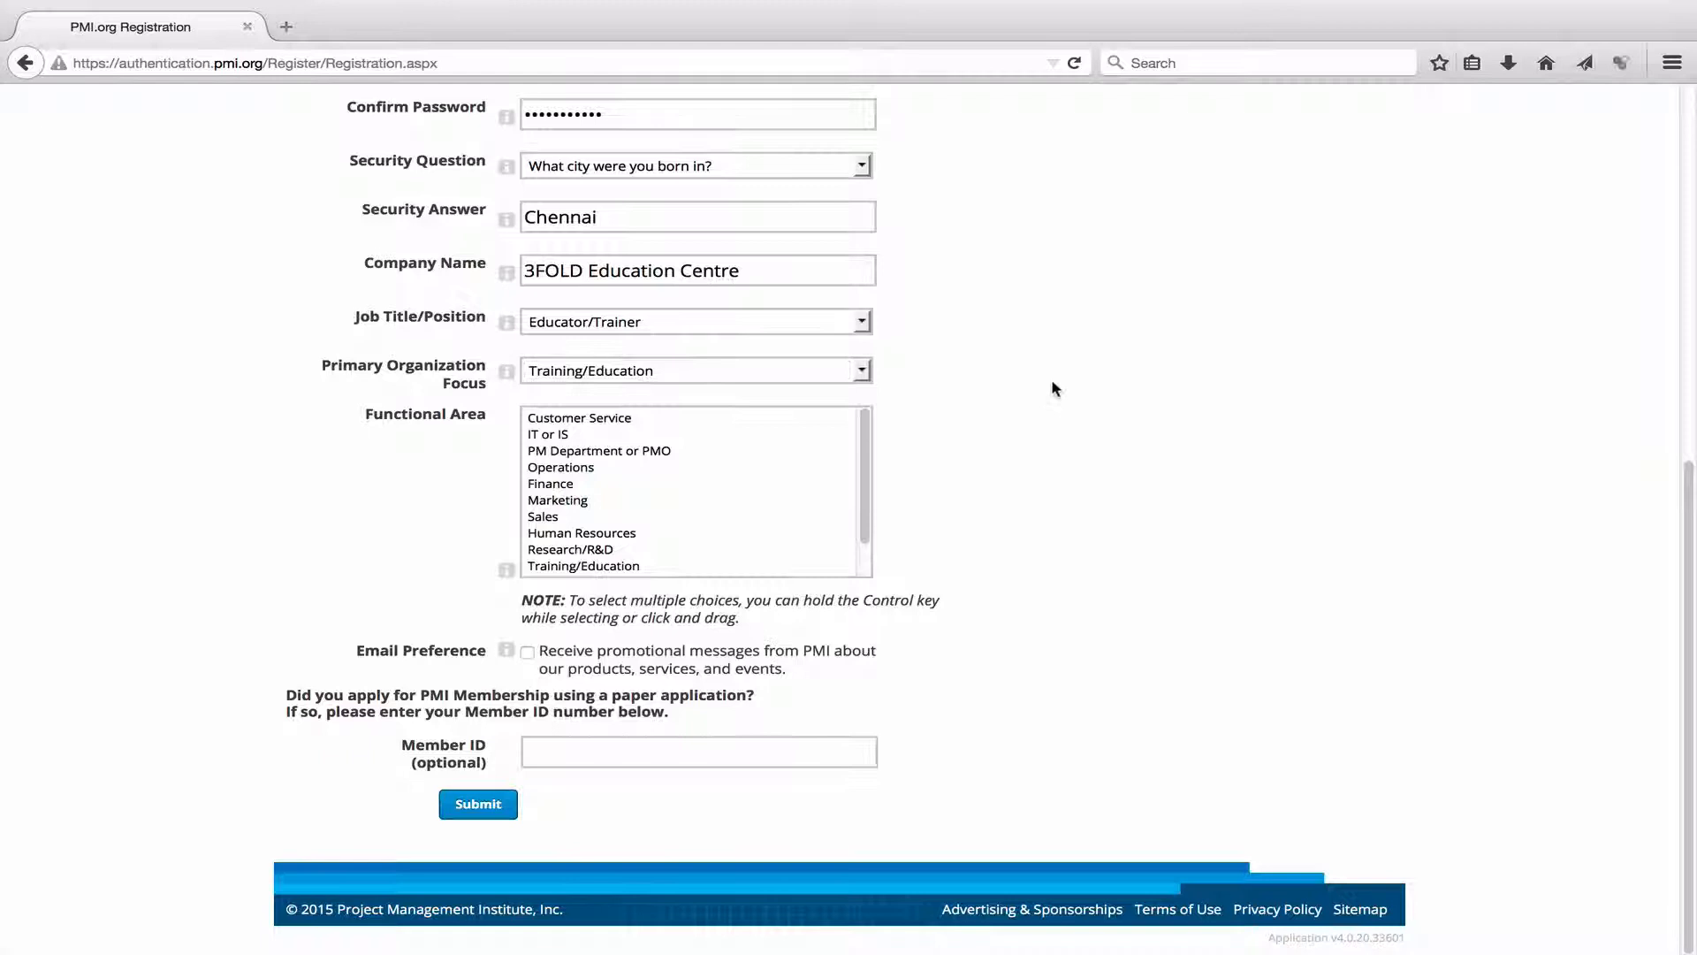
scroll(down, 3)
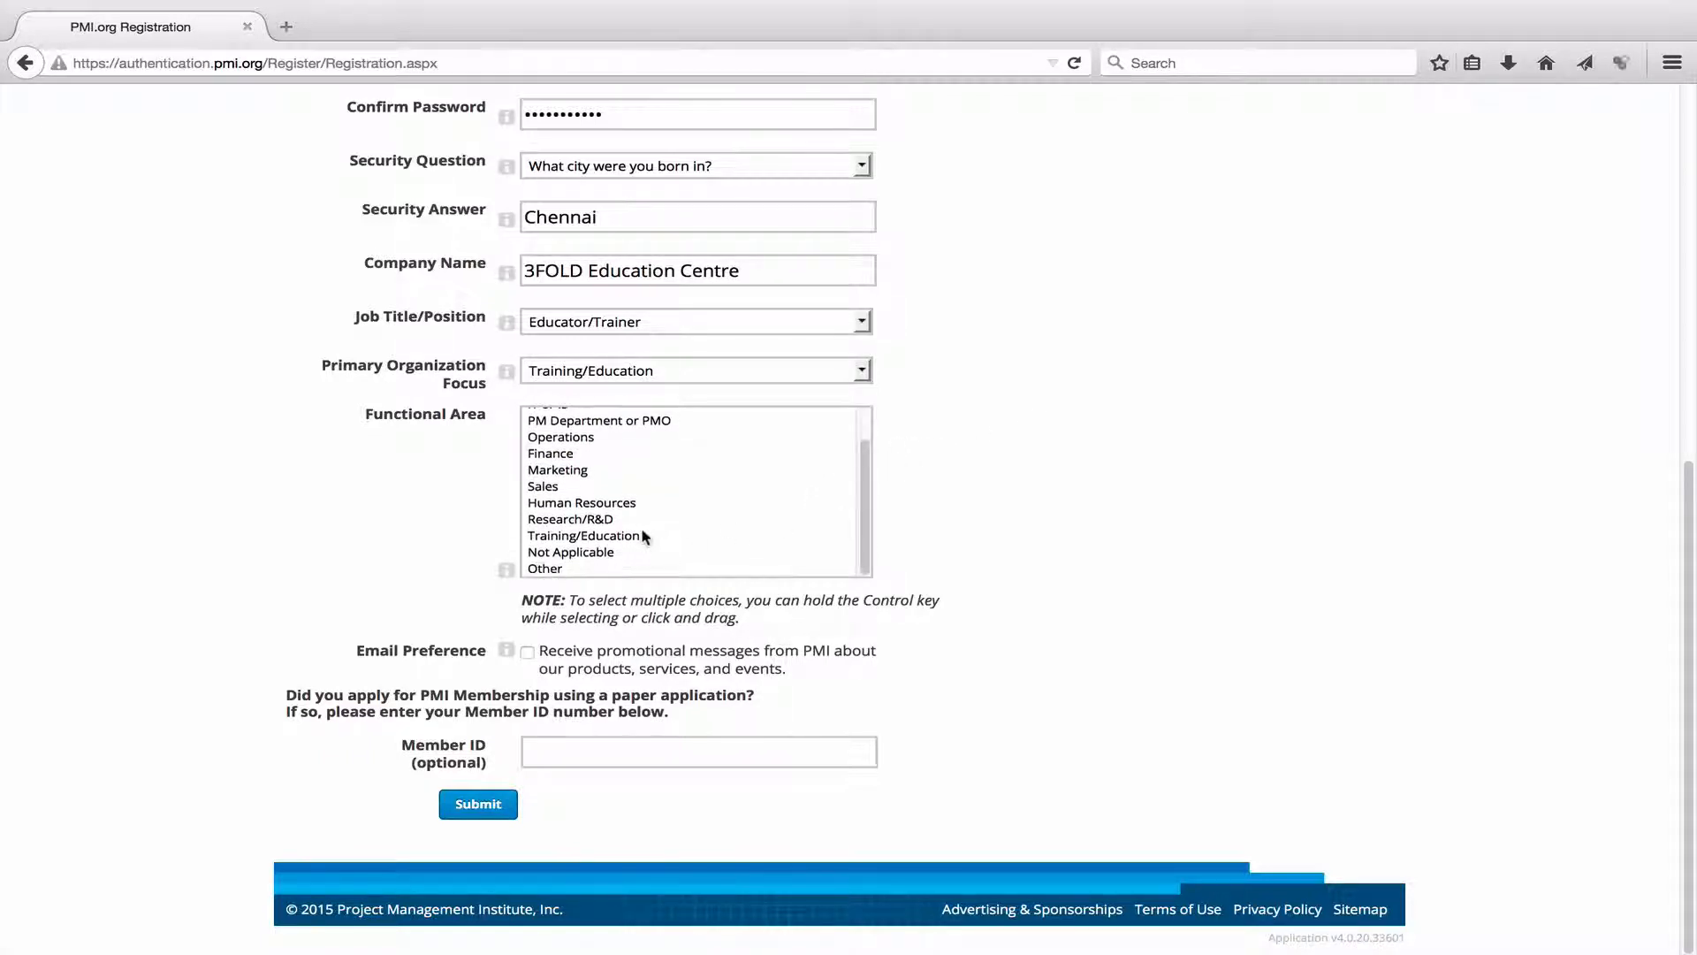
click(582, 534)
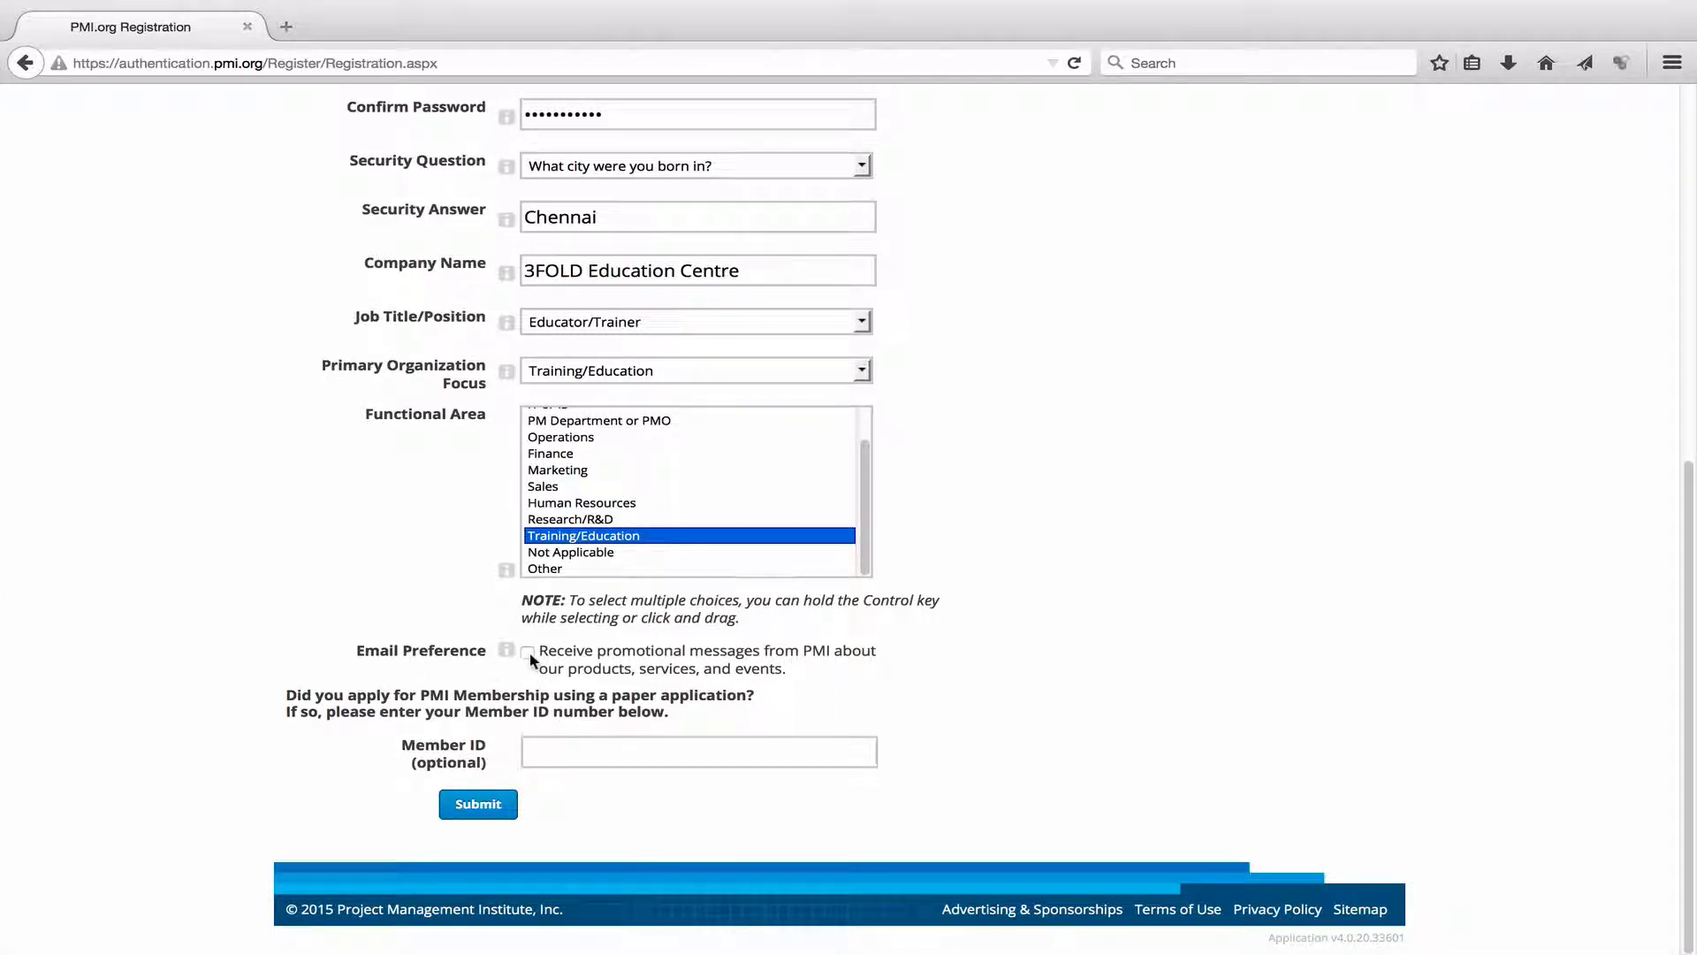
Leave the promotional email preference unchecked and submit the registration form.
click(528, 654)
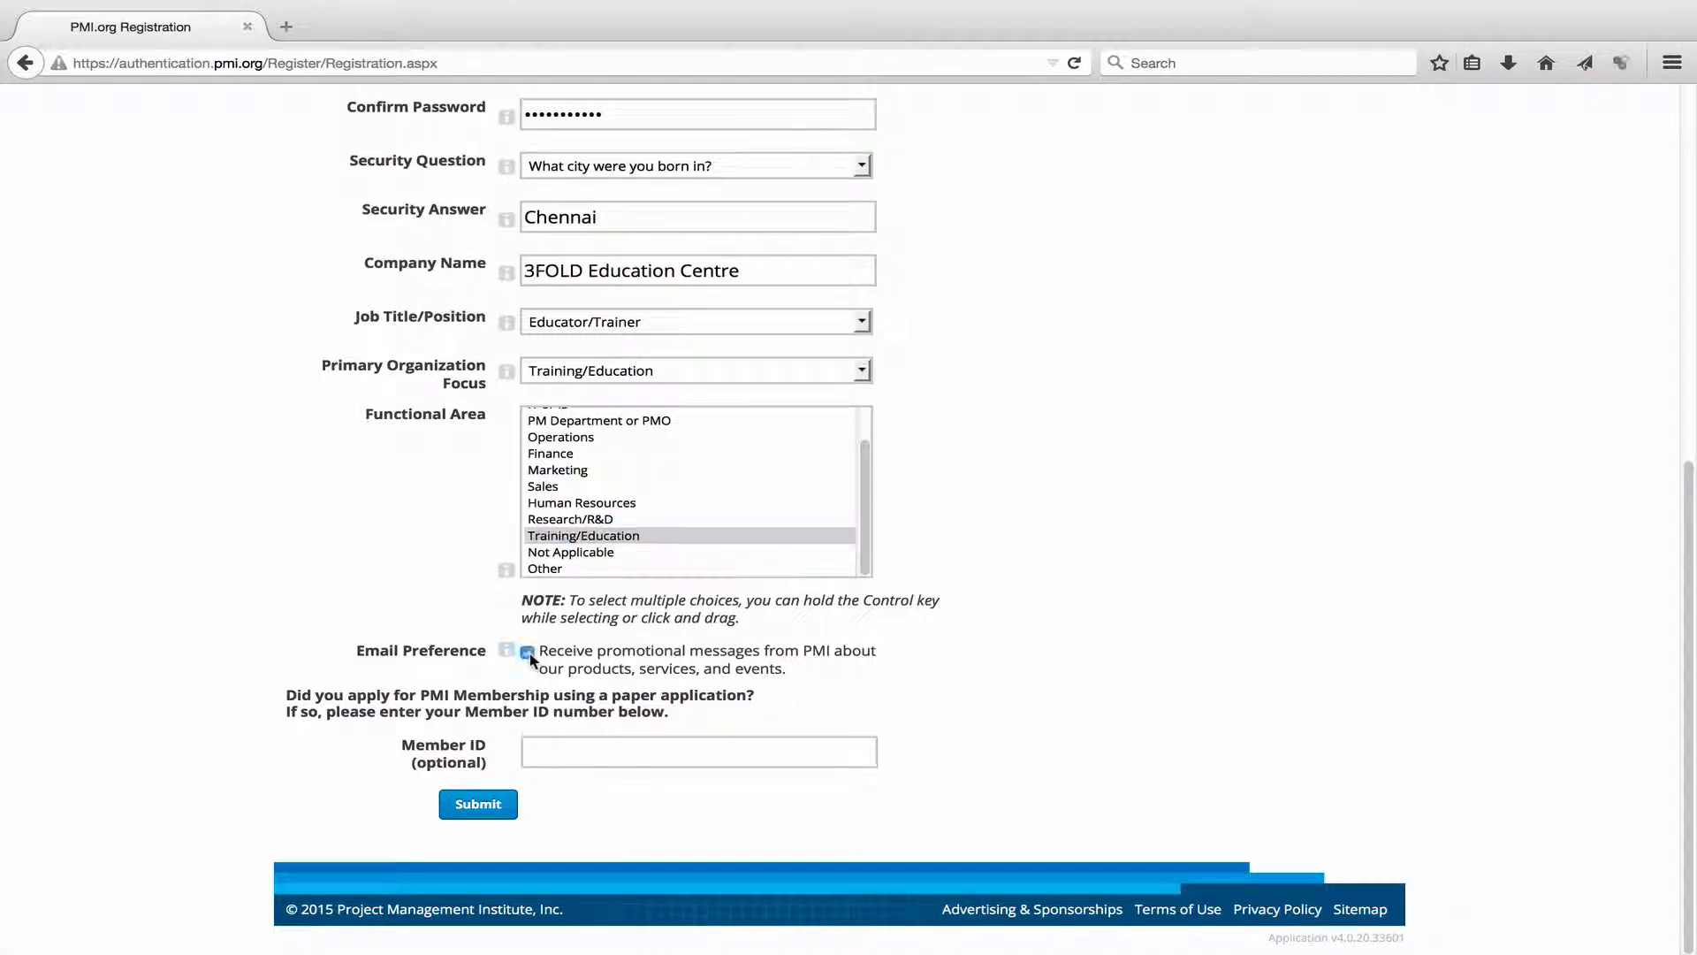
click(528, 652)
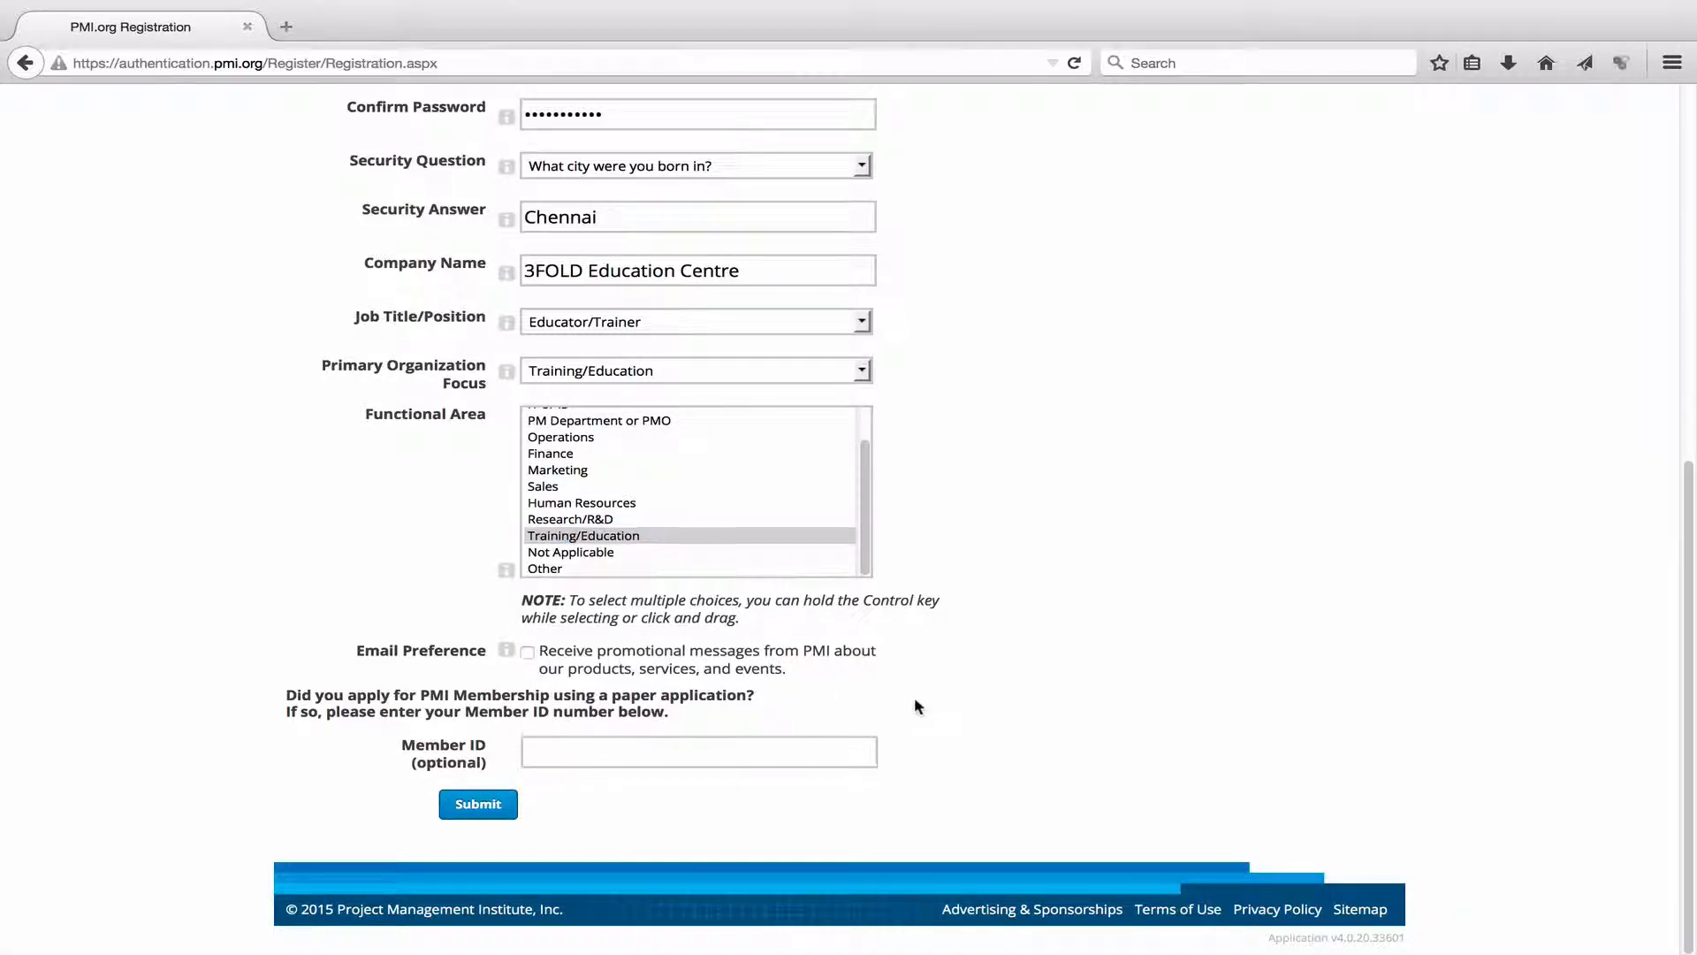
mouse_move(460, 755)
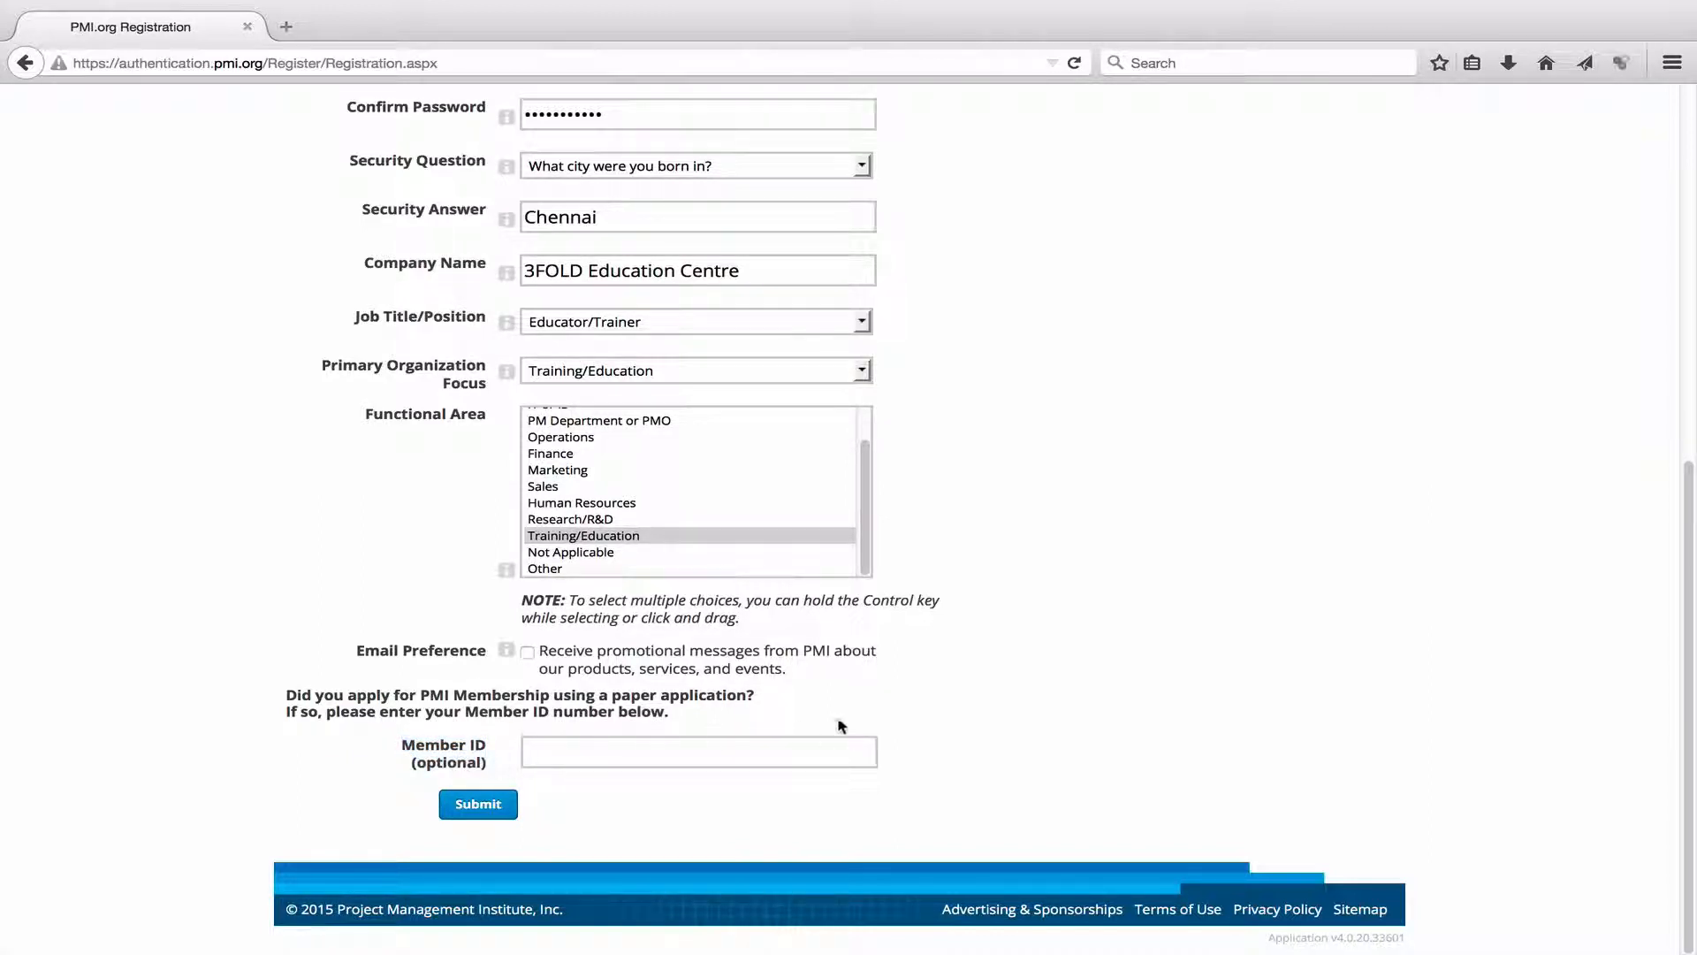
click(477, 805)
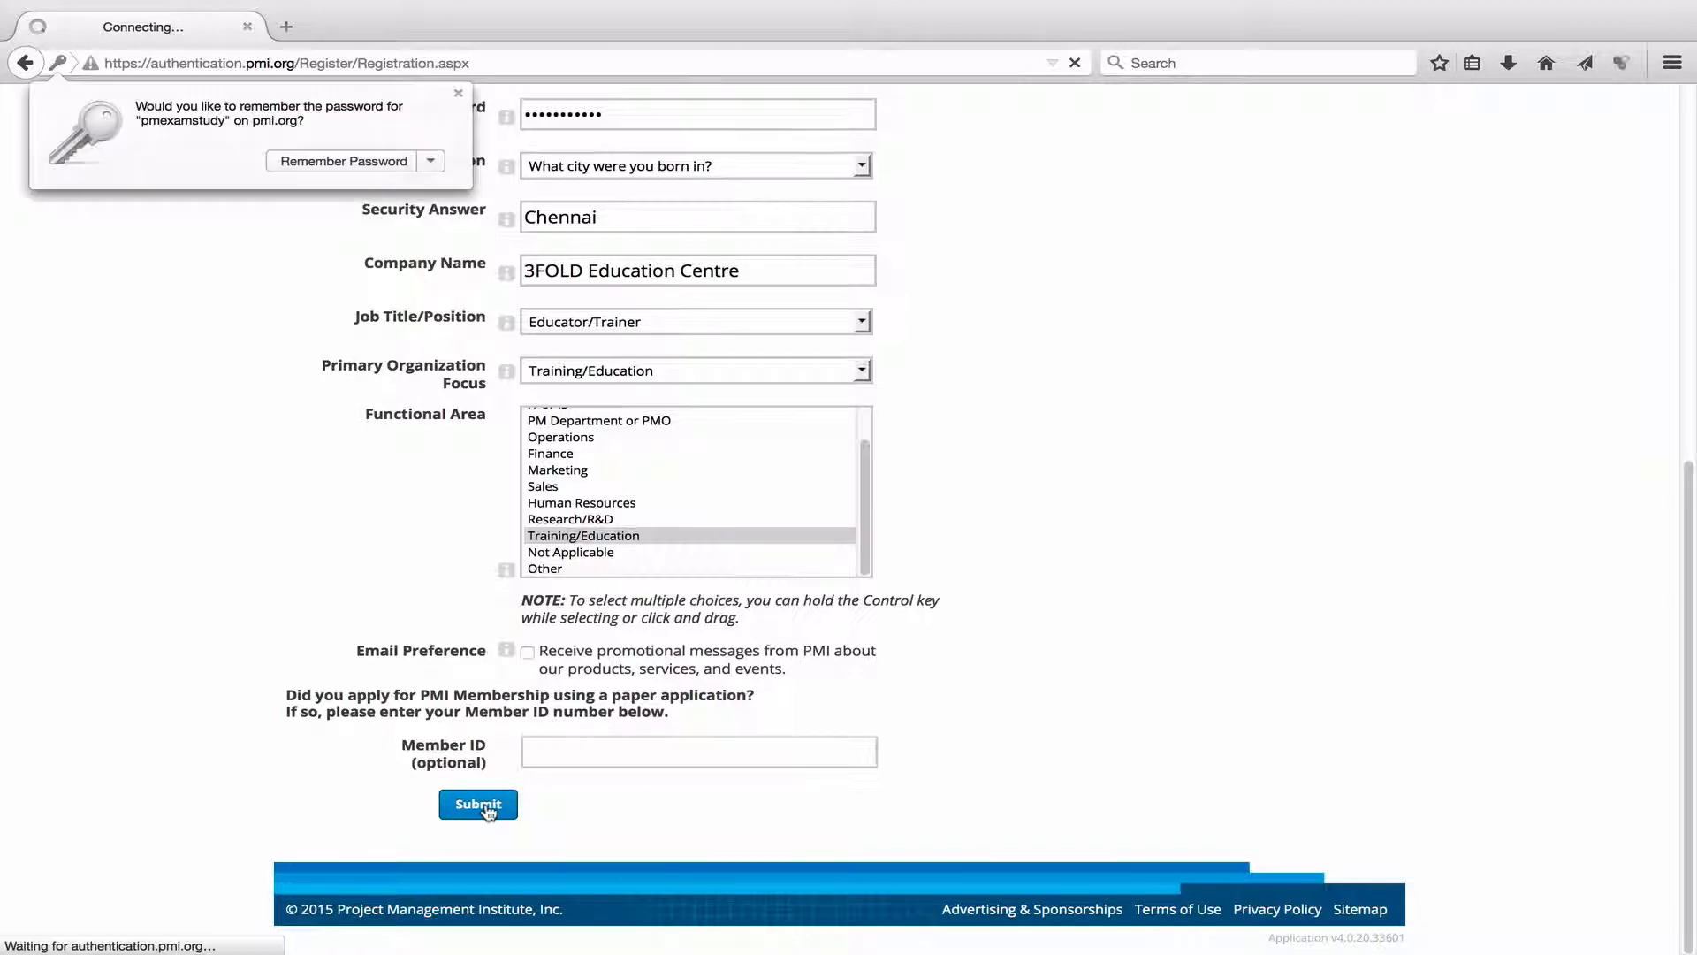
click(477, 804)
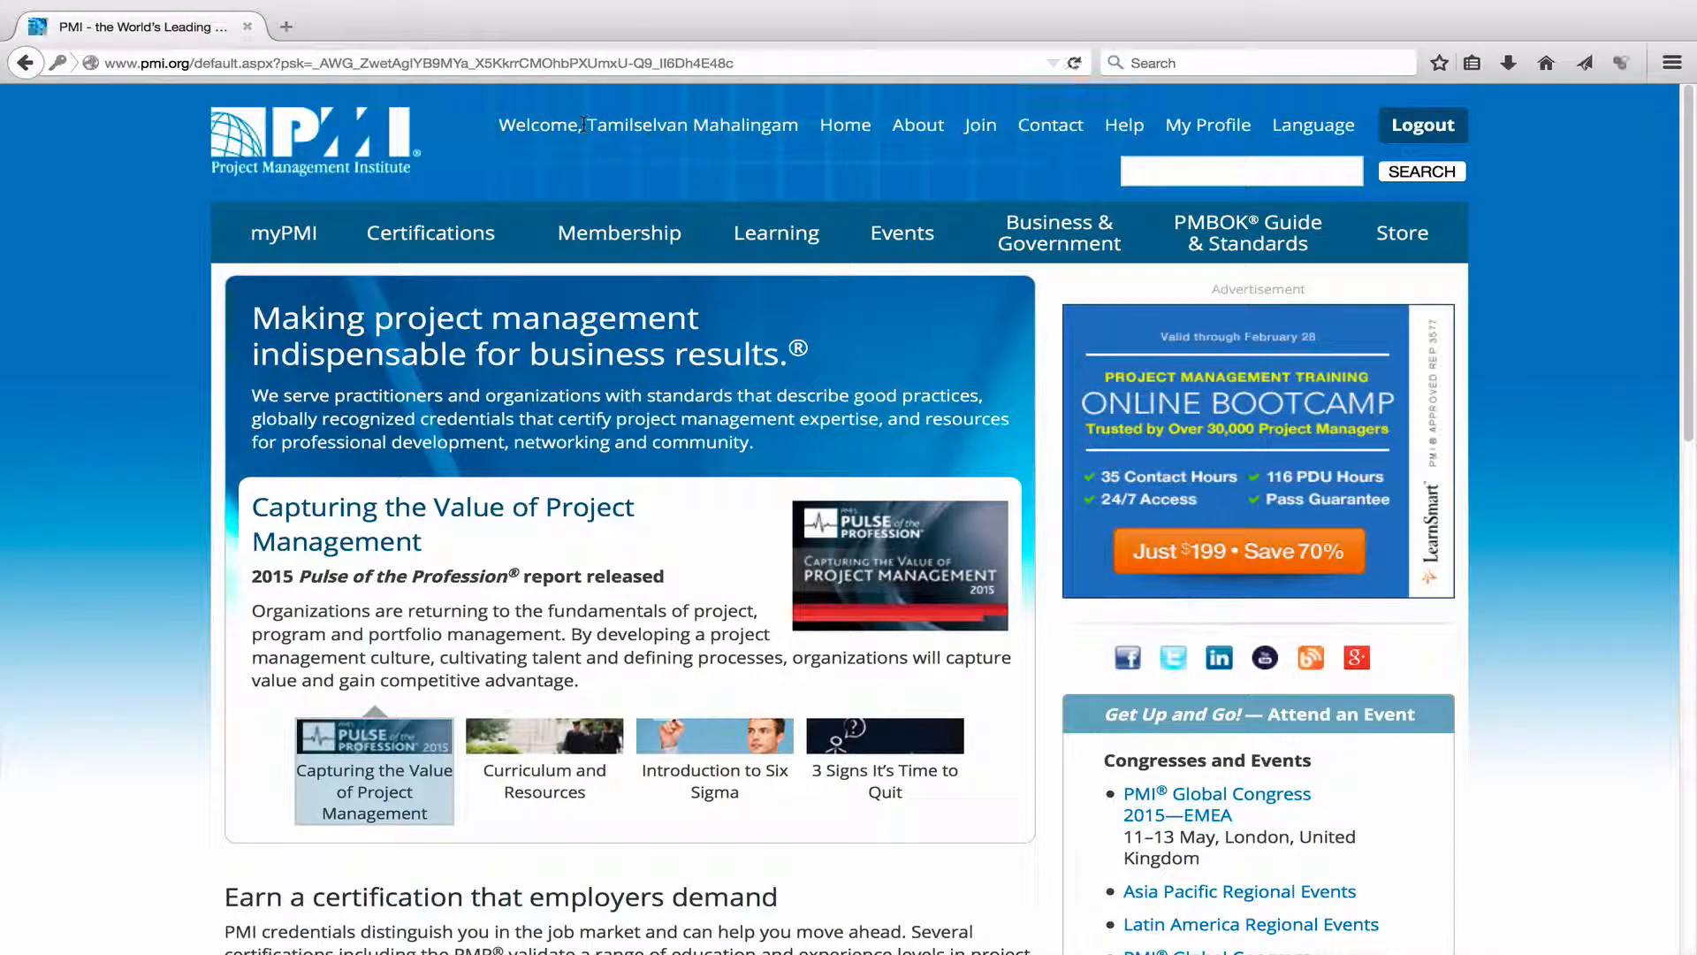
double_click(692, 124)
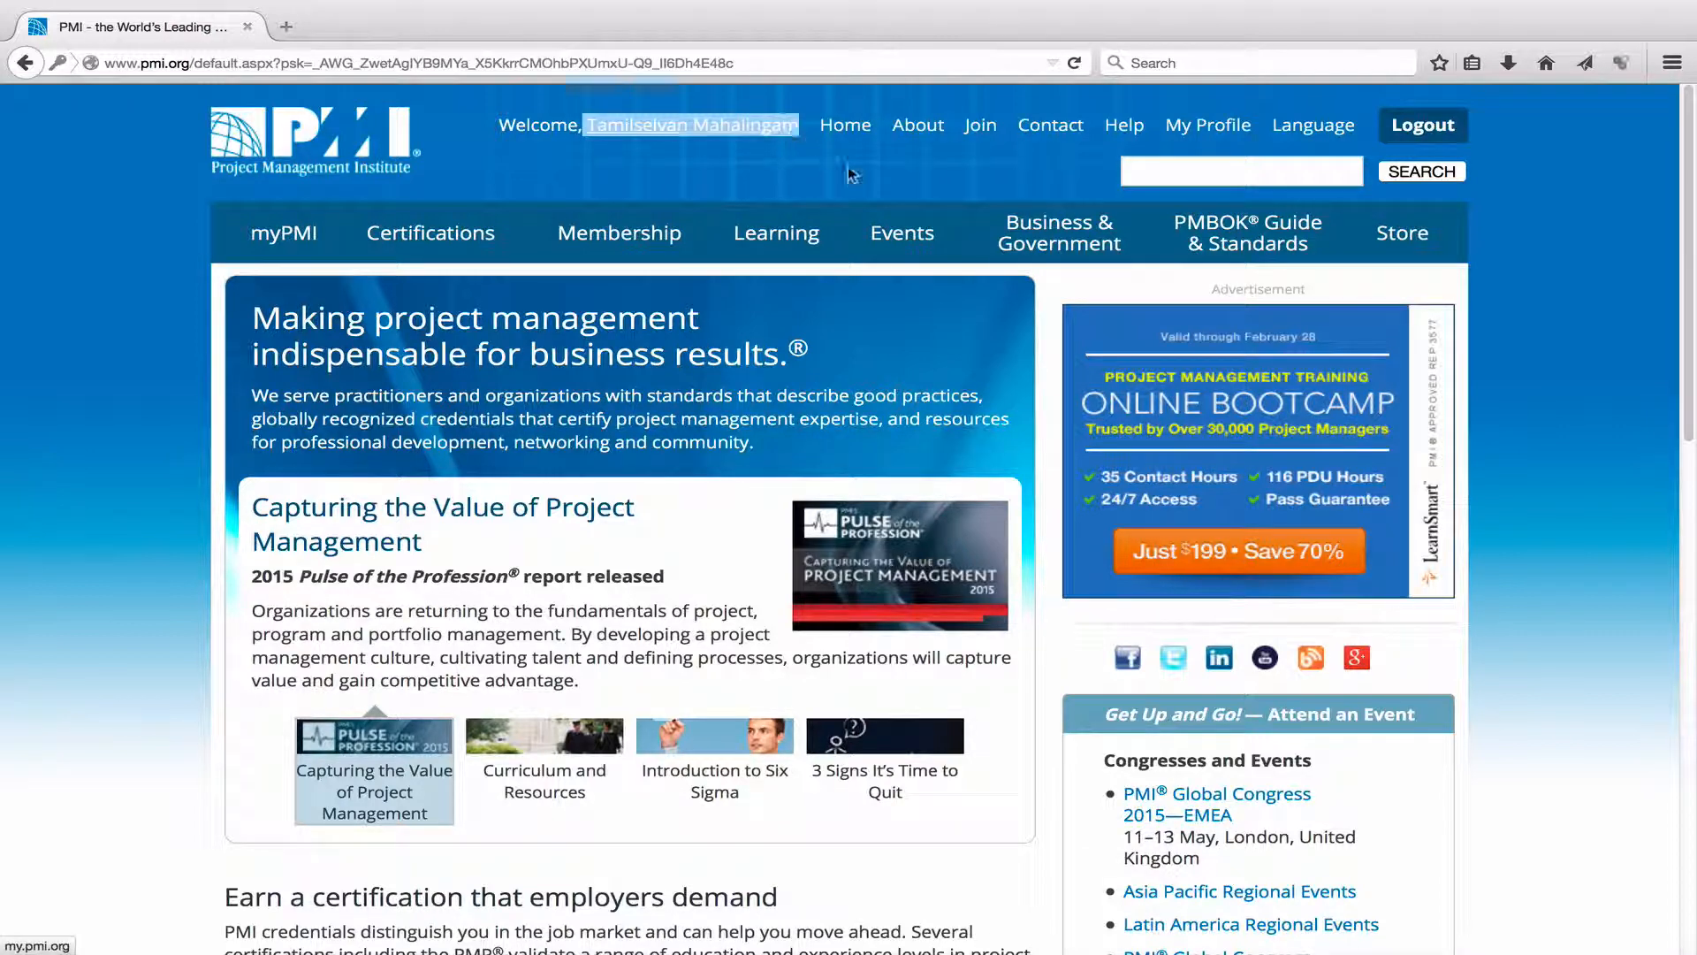
mouse_move(882, 191)
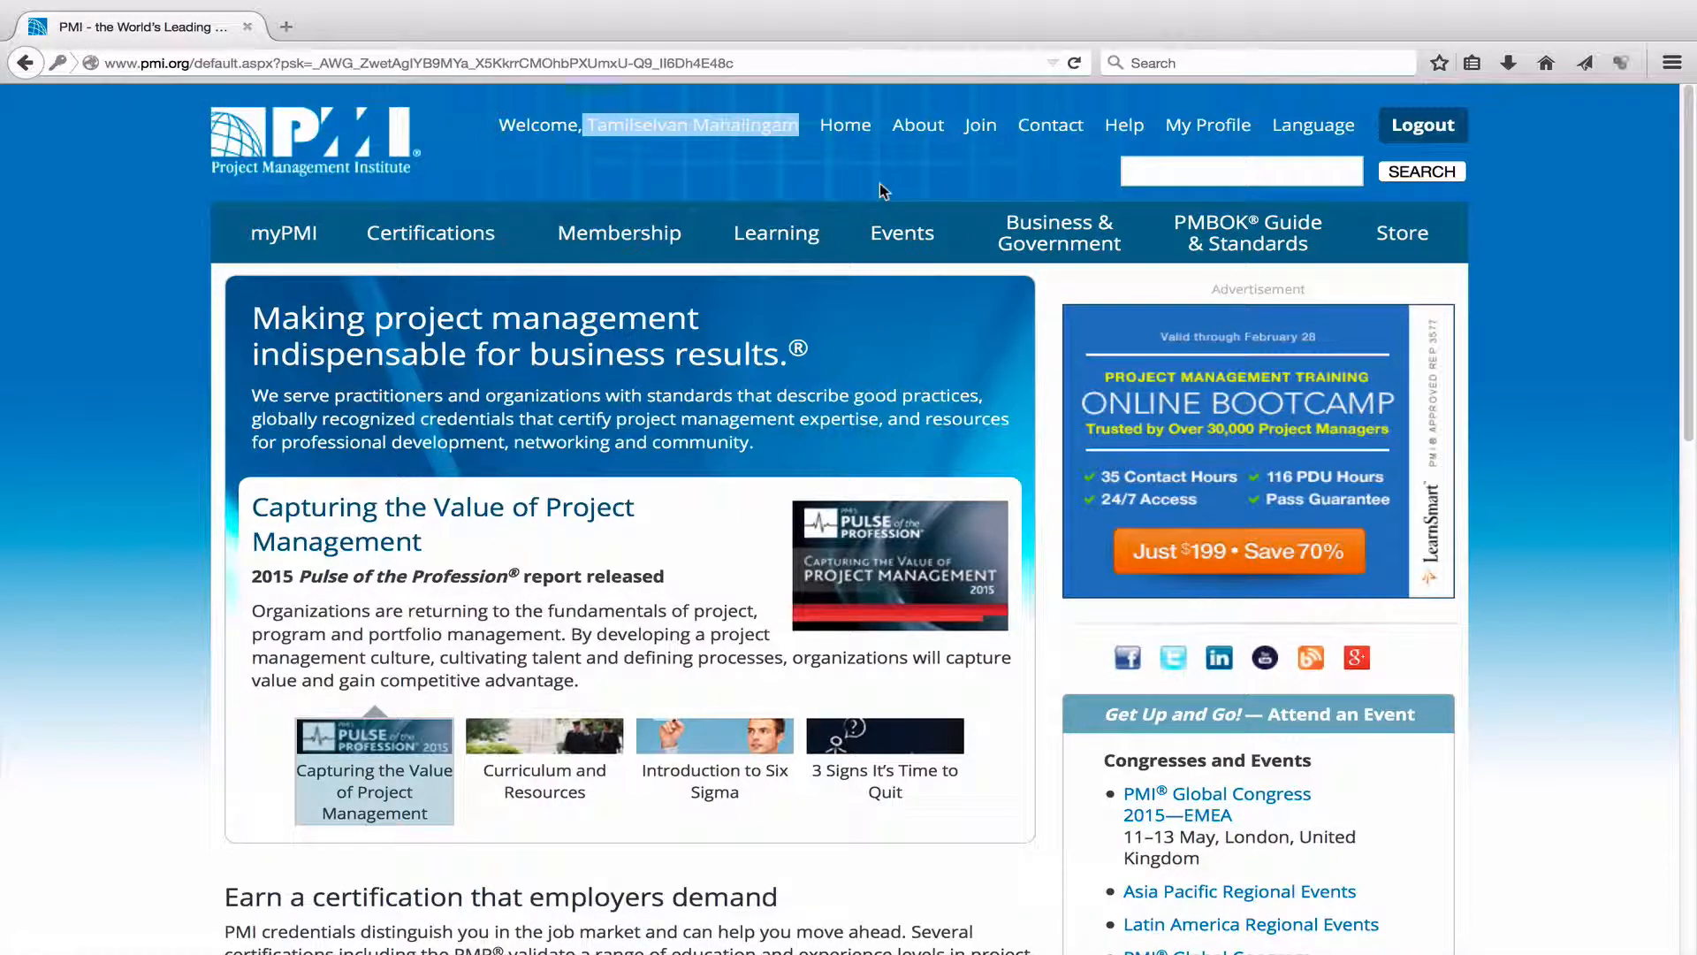
click(543, 762)
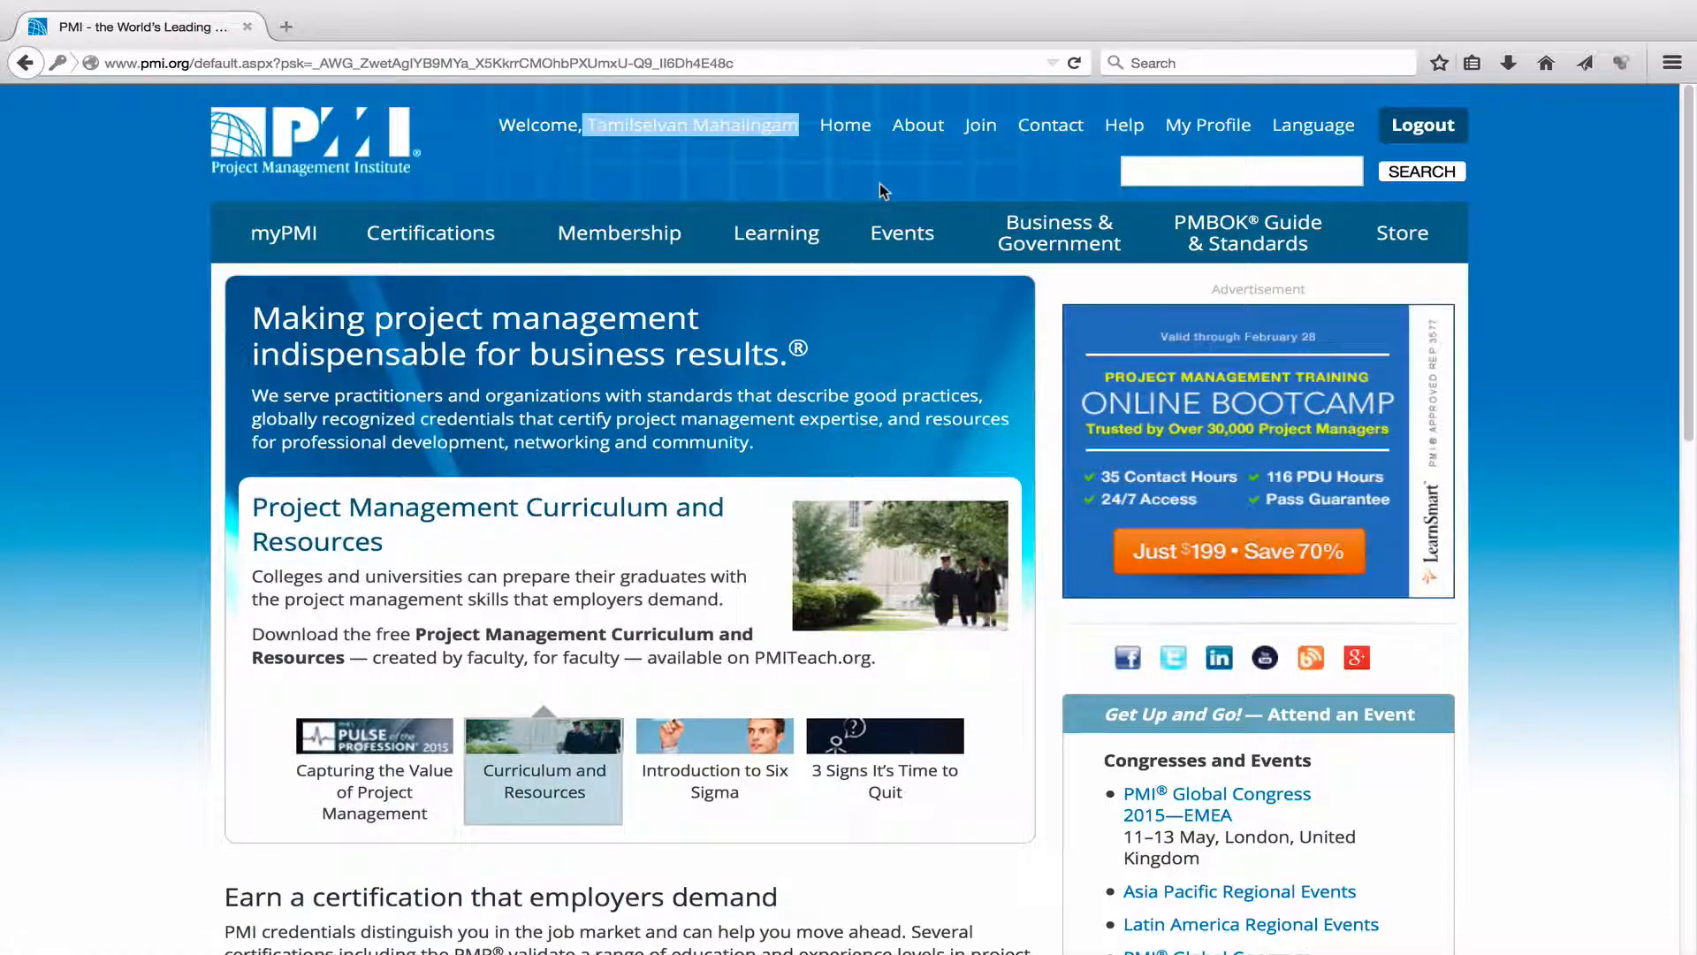